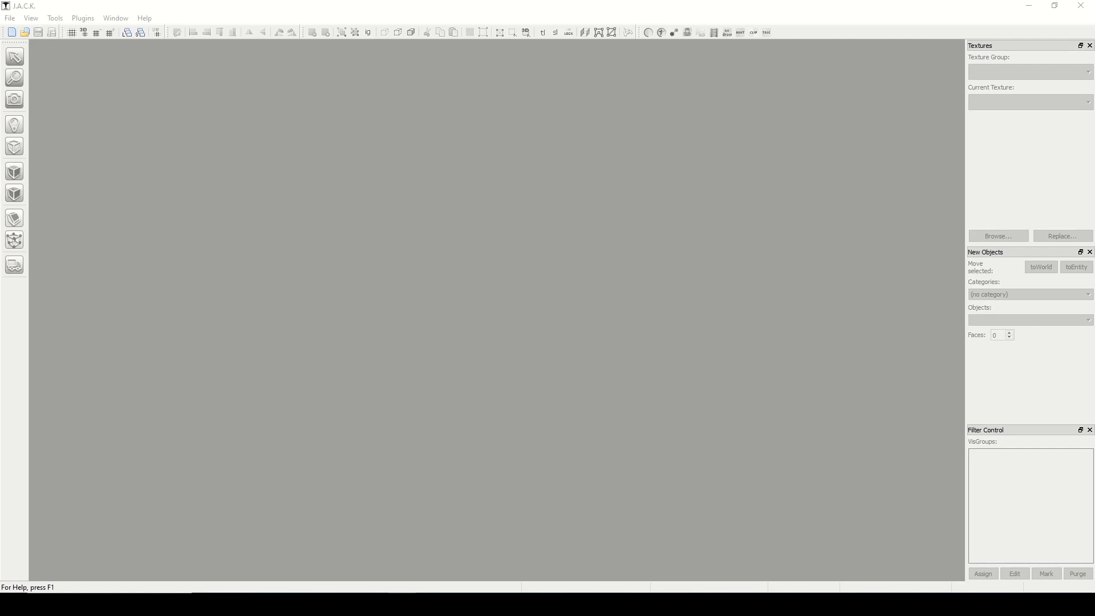
{"action": "mouse_move", "coordinate": [31, 48]}
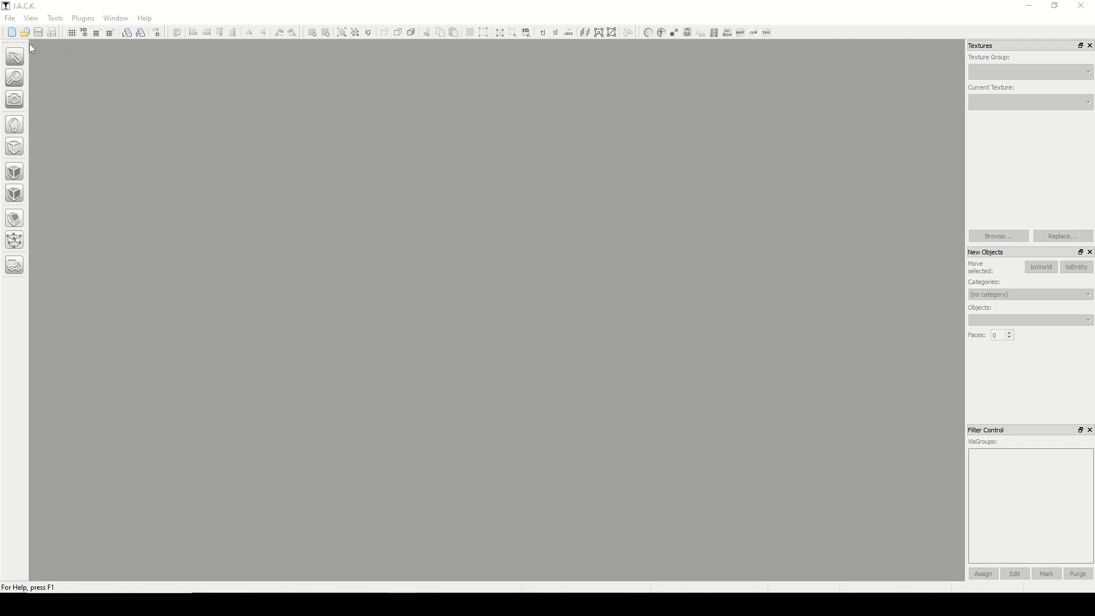
{"action": "mouse_move", "coordinate": [89, 67]}
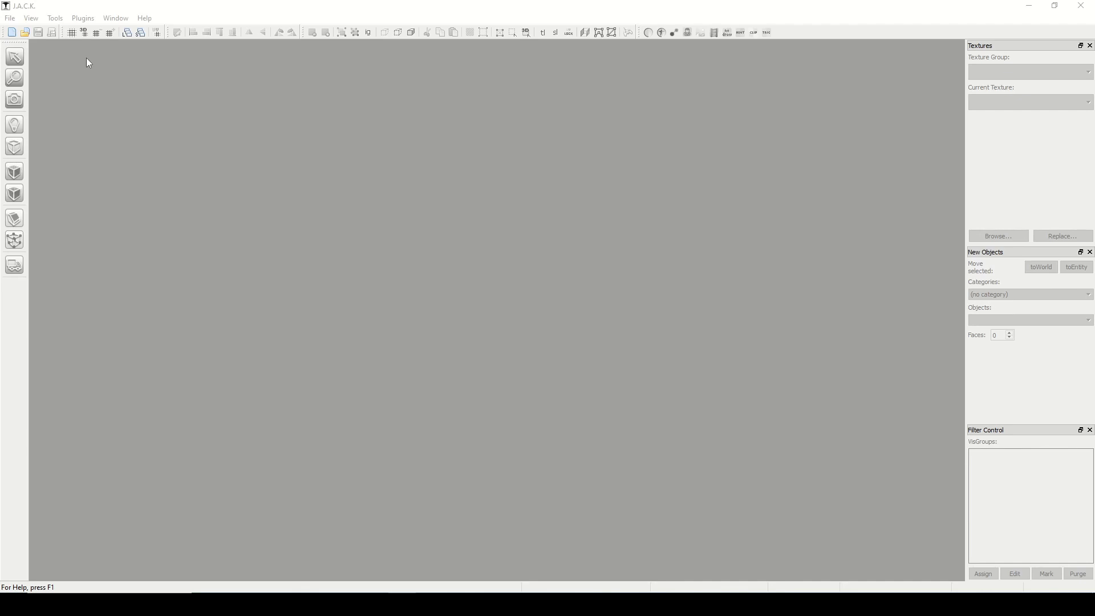
- Start a new map from the File menu with Half-Life as the game configuration
{"action": "left_click", "coordinate": [10, 18]}
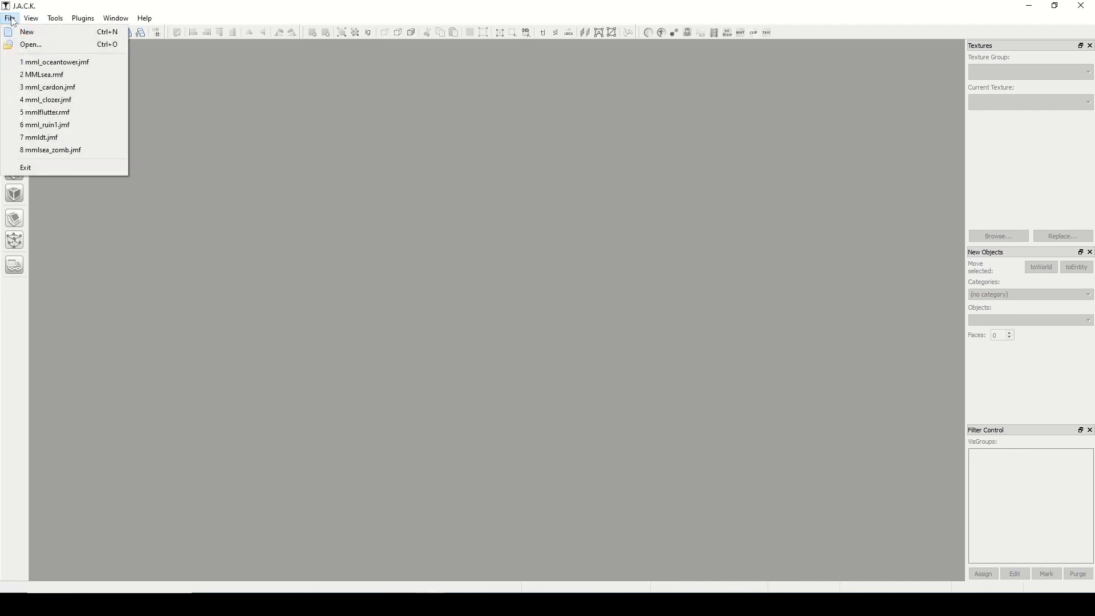
{"action": "left_click", "coordinate": [26, 31]}
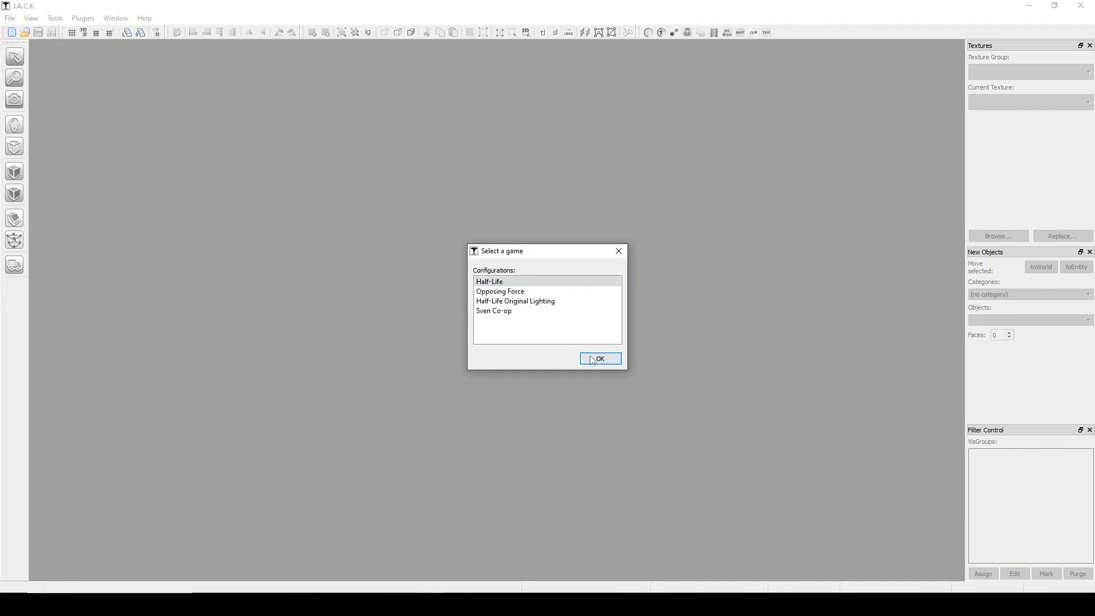
{"action": "left_click", "coordinate": [598, 358]}
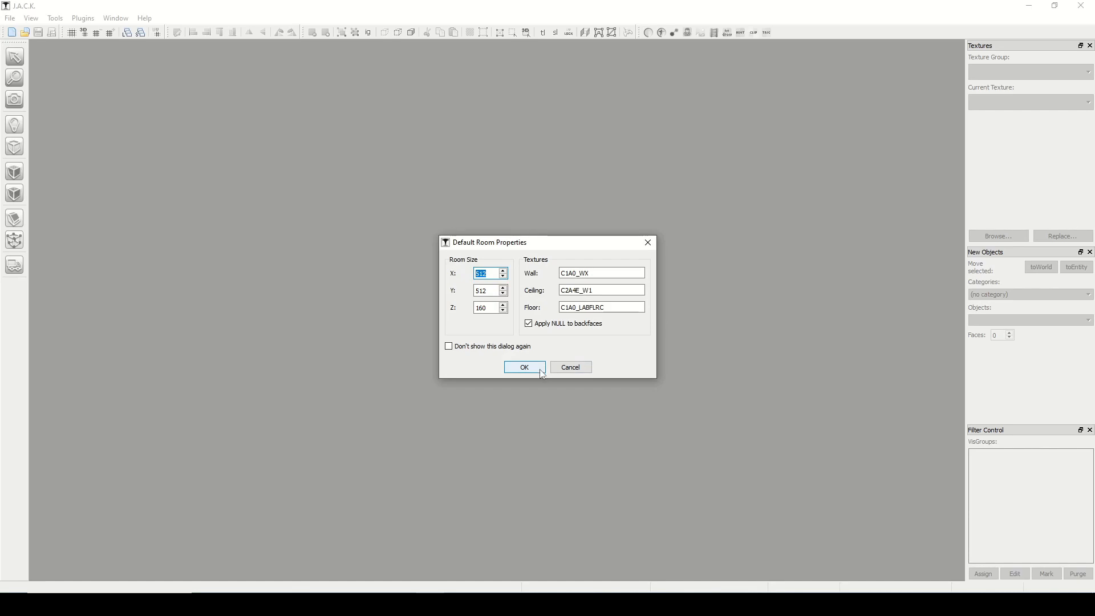
- Accept the default room properties to generate a textured room with a player start
{"action": "left_click", "coordinate": [523, 367]}
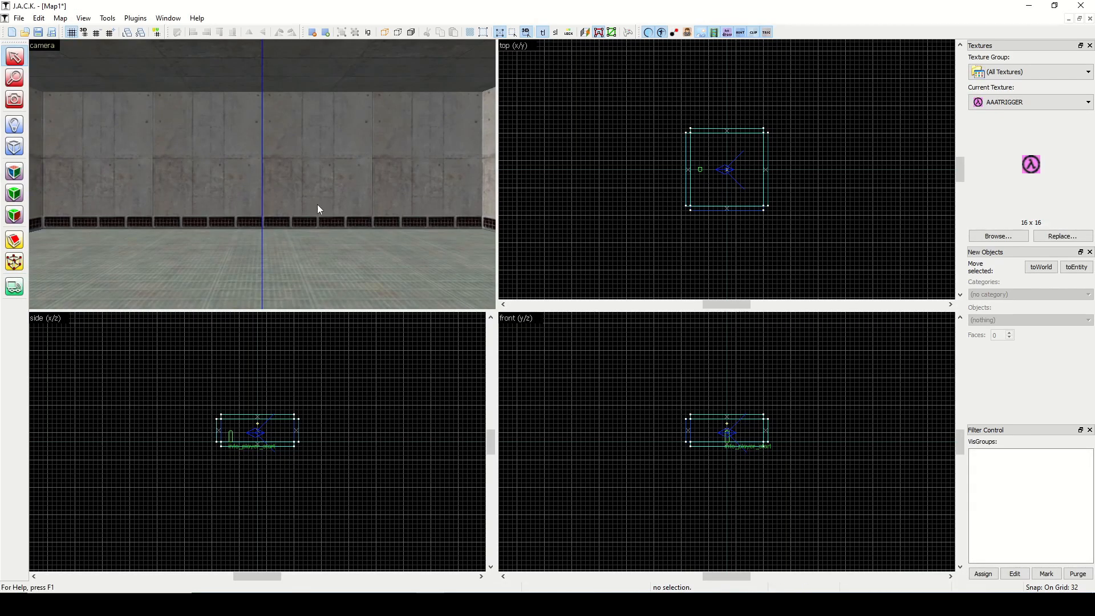
{"action": "mouse_move", "coordinate": [491, 308]}
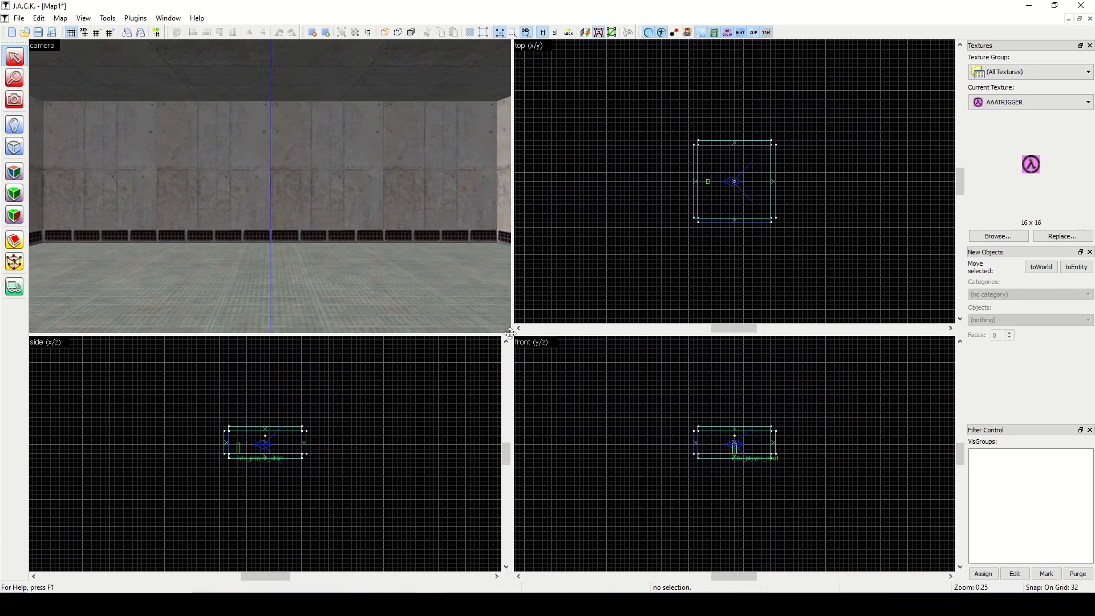
{"action": "mouse_move", "coordinate": [367, 143]}
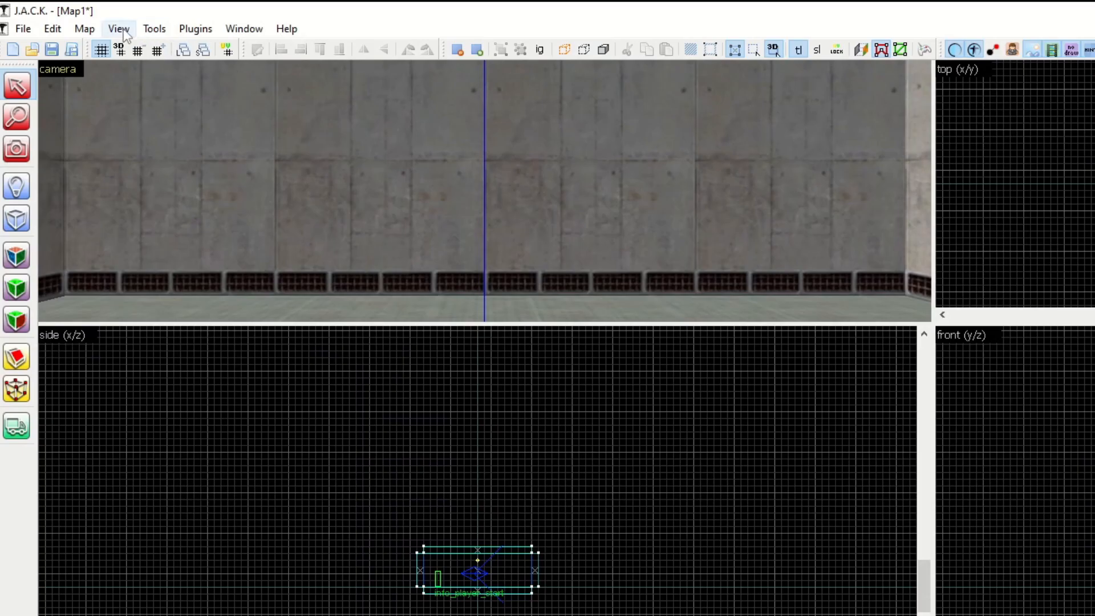
- Autosize the camera, top, side and front views to equal sizes via the View menu
{"action": "left_click", "coordinate": [119, 28]}
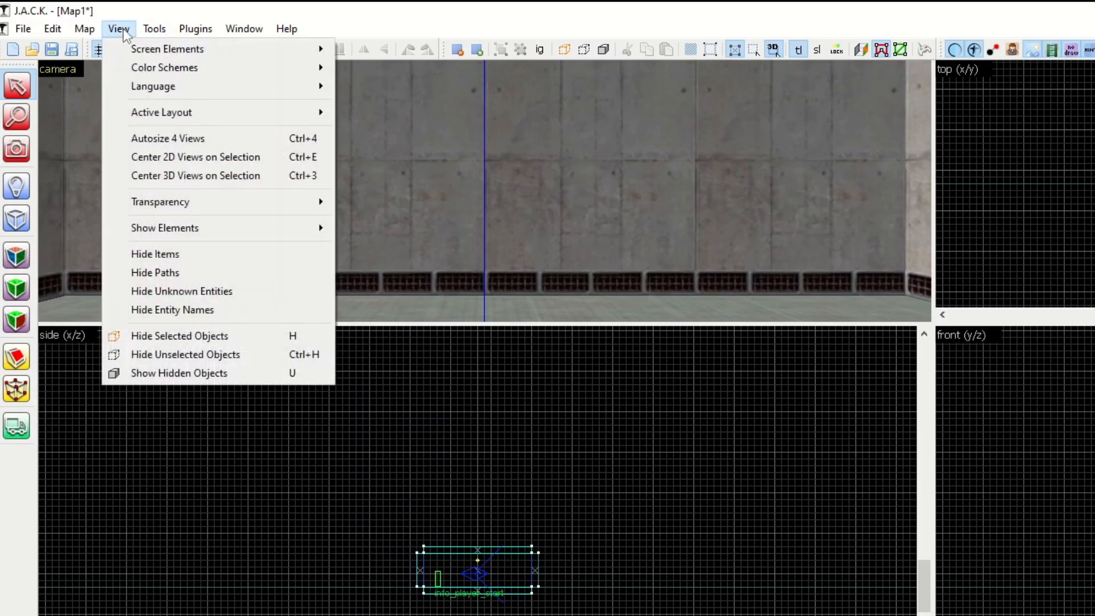
{"action": "mouse_move", "coordinate": [168, 138]}
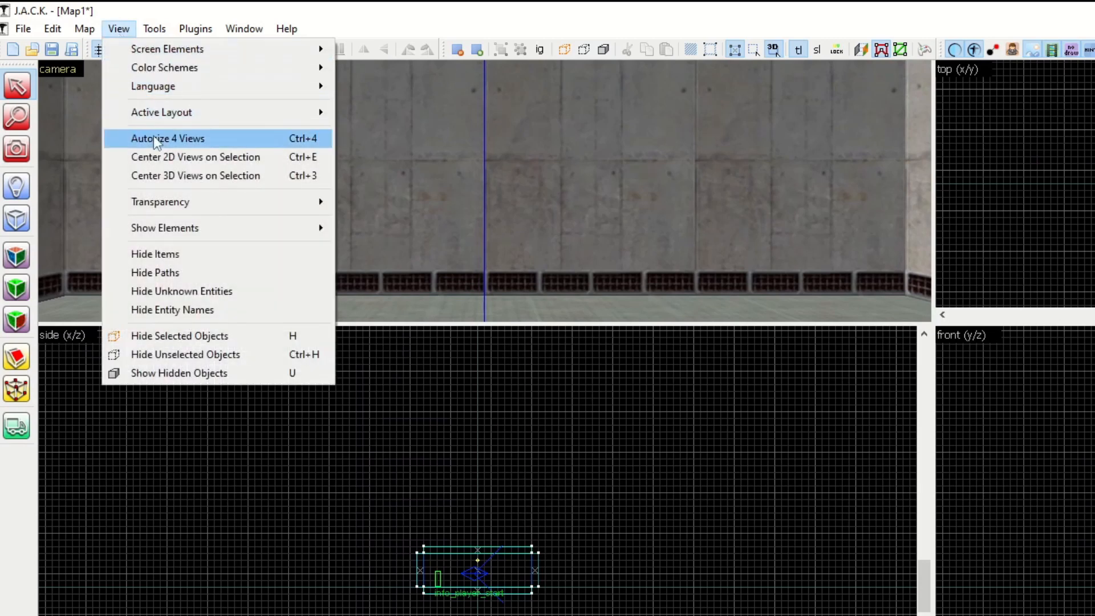
{"action": "left_click", "coordinate": [167, 137]}
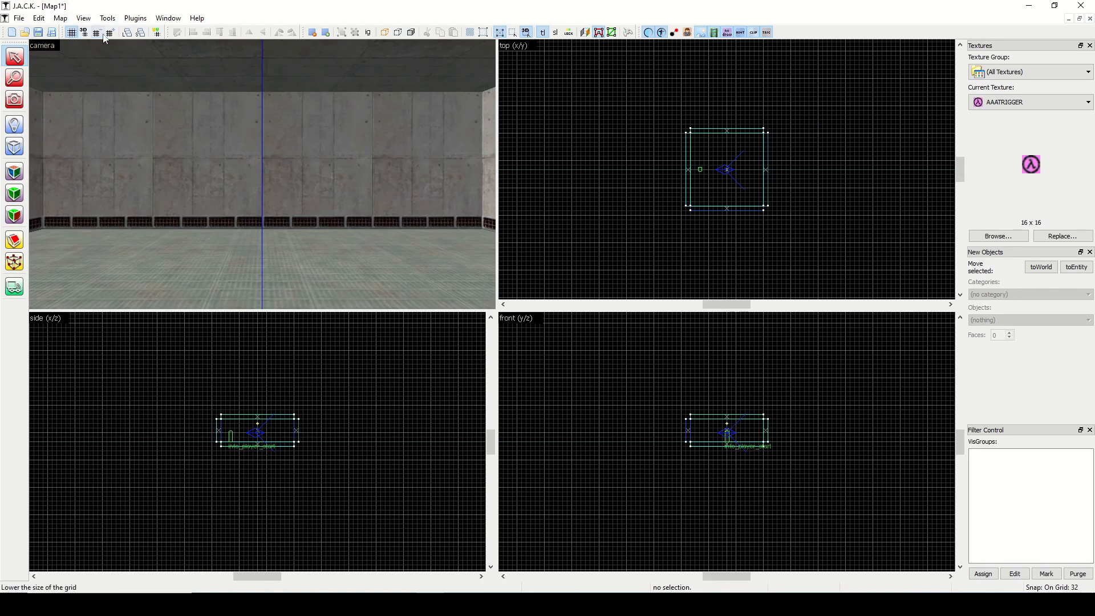
{"action": "mouse_move", "coordinate": [754, 32]}
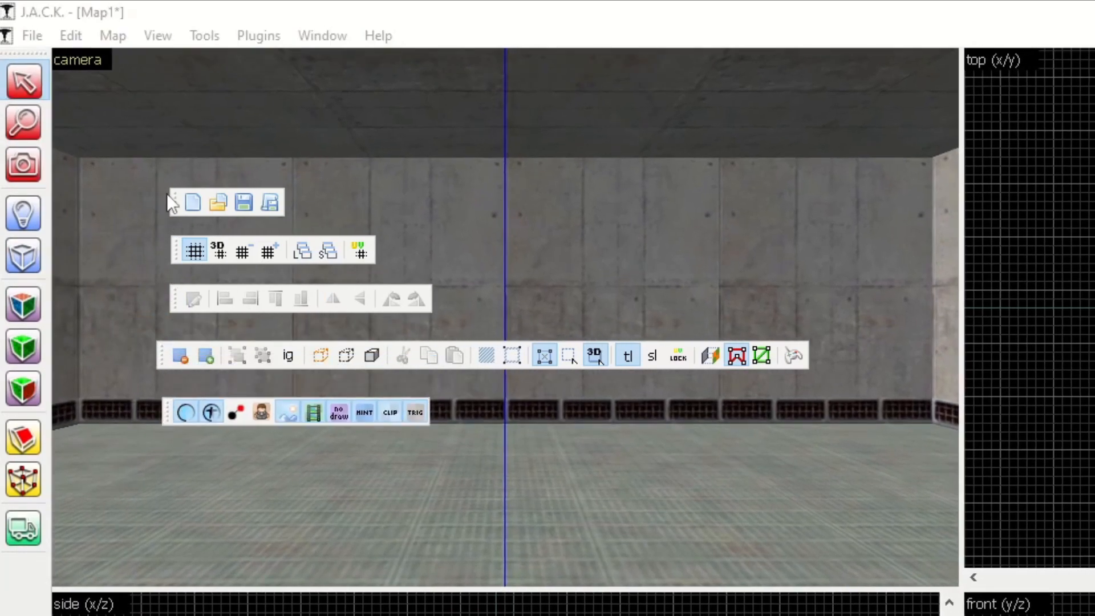
{"action": "mouse_move", "coordinate": [172, 202]}
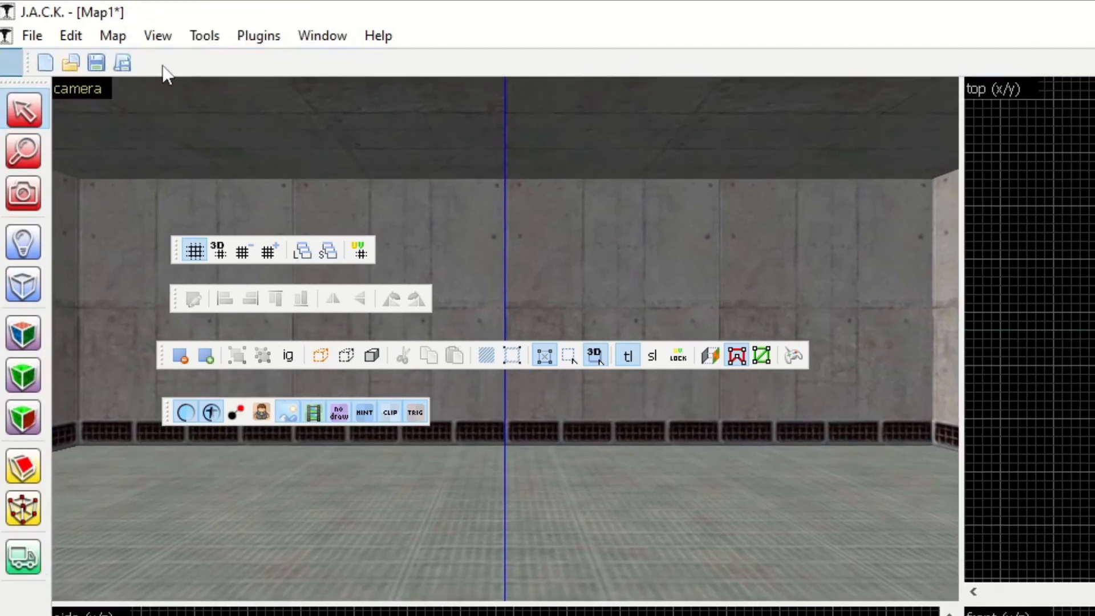
{"action": "mouse_move", "coordinate": [193, 311]}
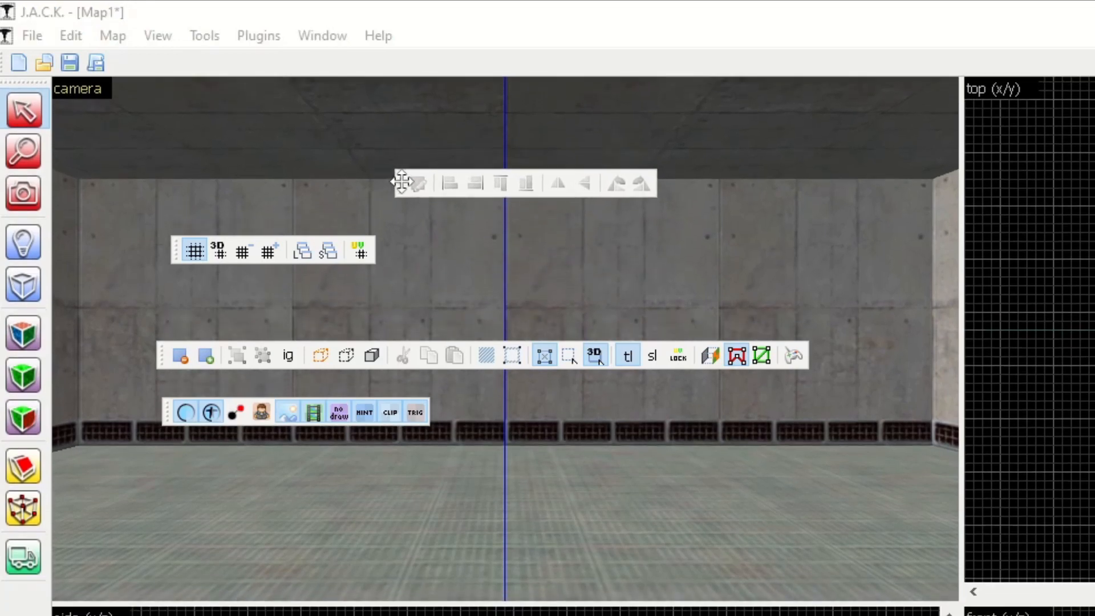
{"action": "mouse_move", "coordinate": [160, 352]}
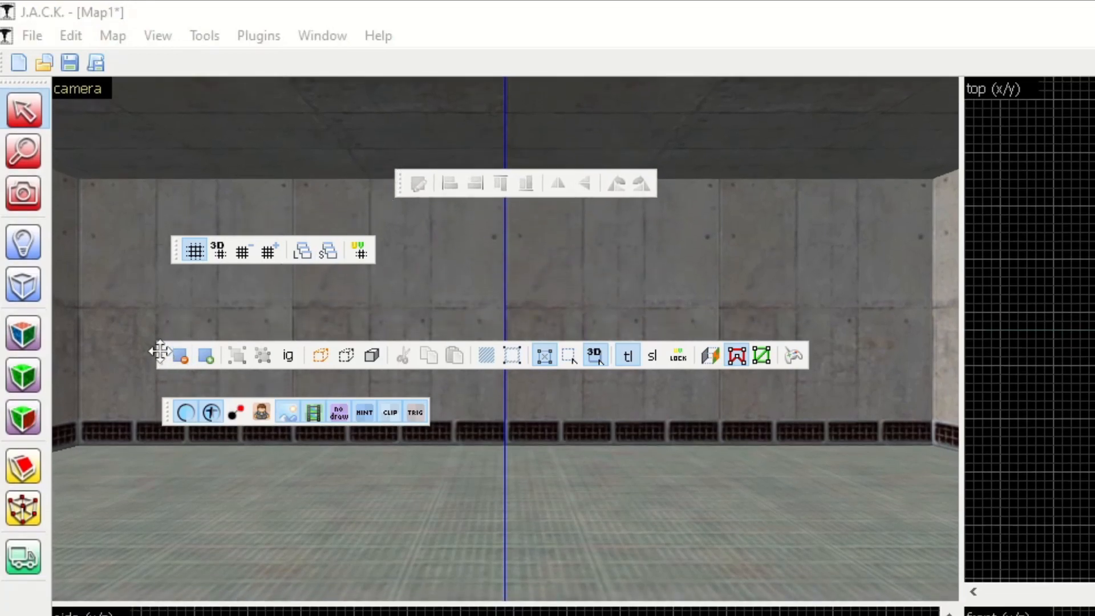
{"action": "mouse_move", "coordinate": [163, 361]}
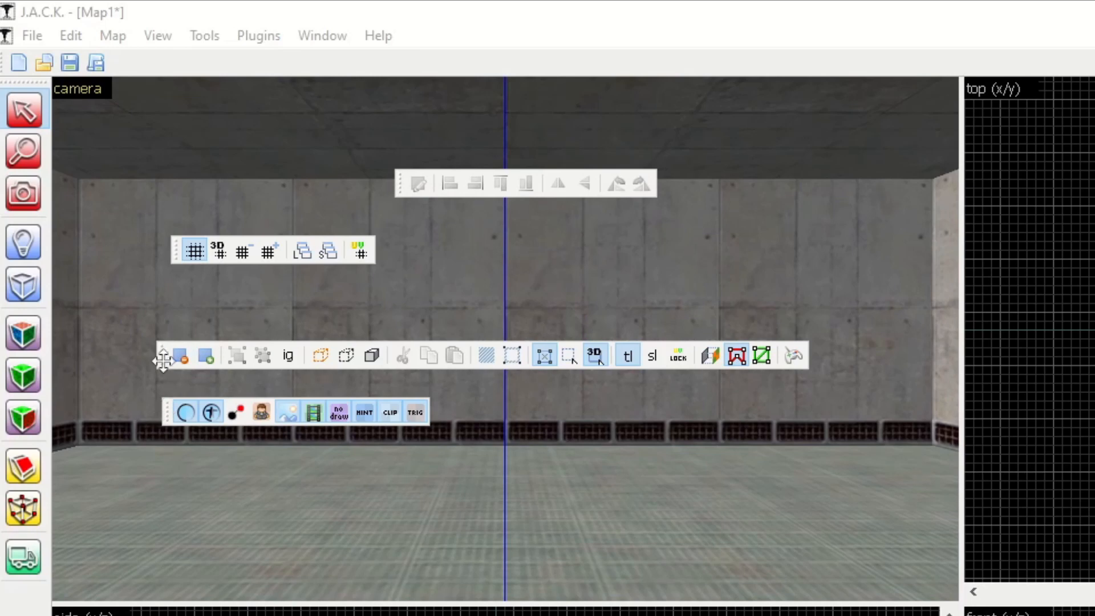
{"action": "mouse_move", "coordinate": [162, 352]}
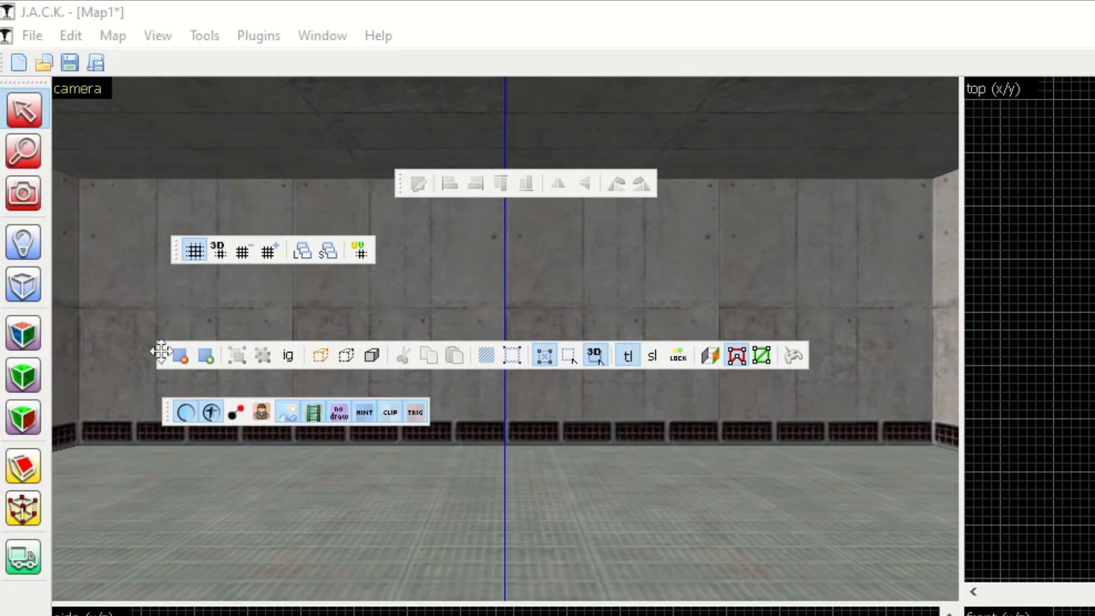
{"action": "mouse_move", "coordinate": [155, 328]}
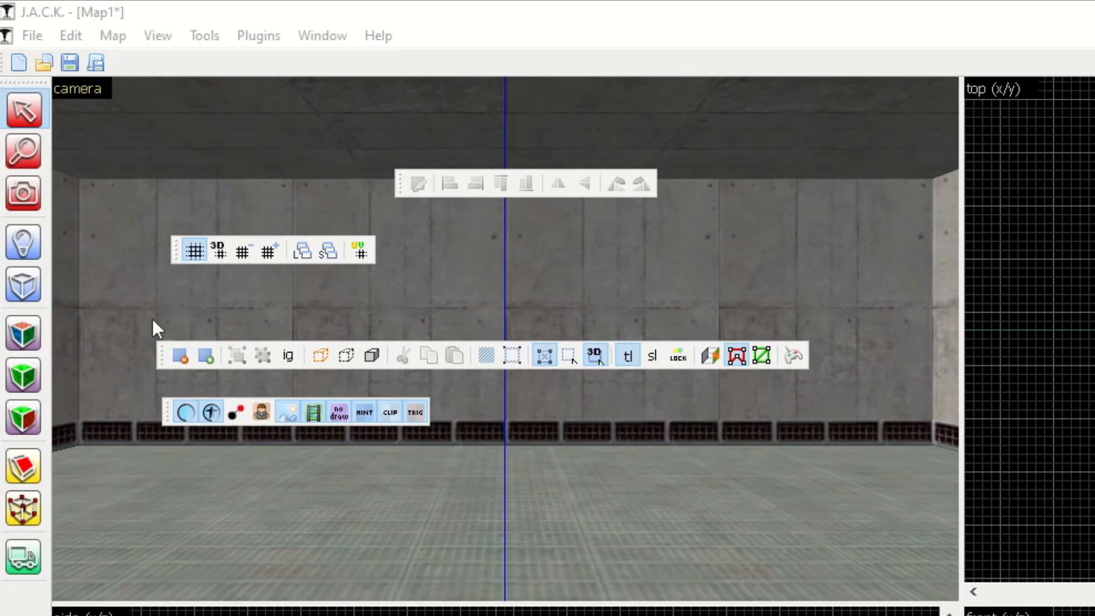
{"action": "mouse_move", "coordinate": [178, 241]}
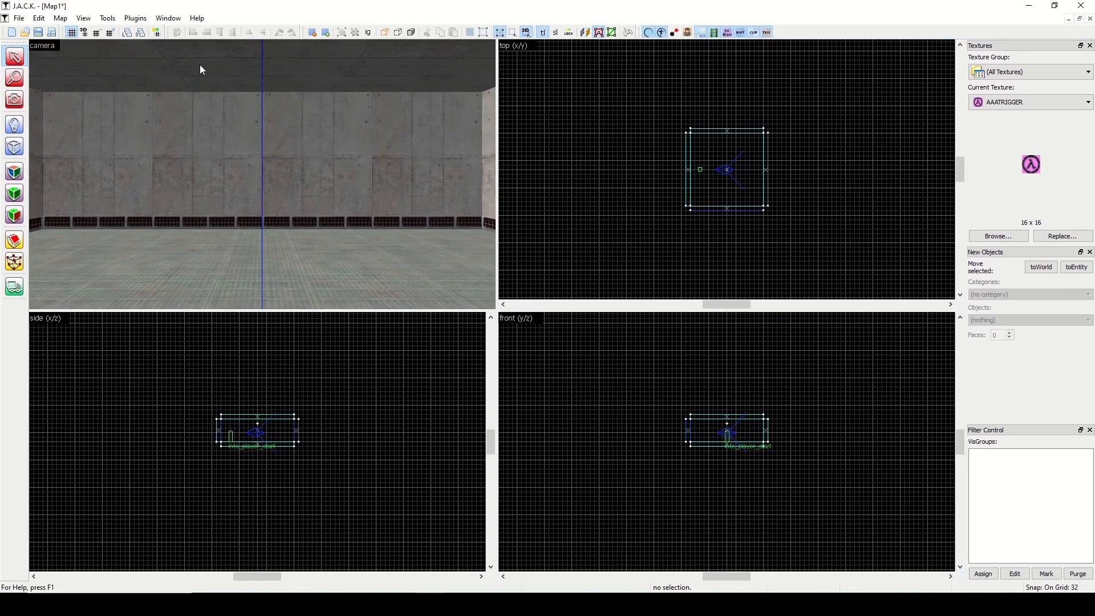
{"action": "mouse_move", "coordinate": [72, 32]}
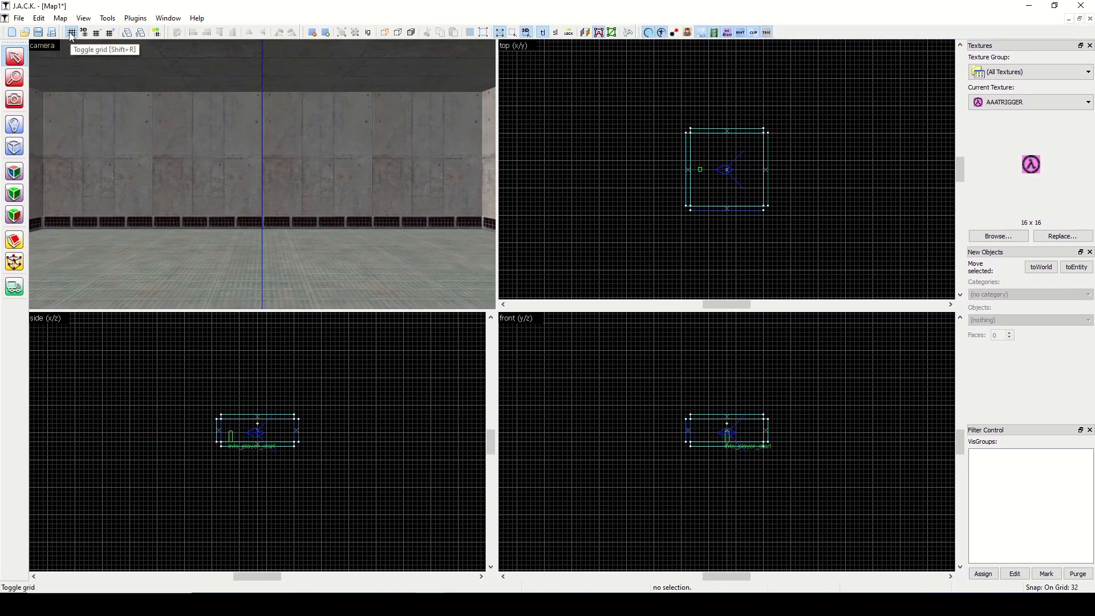
- Toggle the 2D map-view grid off and toggle the 3D camera-view grid
{"action": "left_click", "coordinate": [81, 32]}
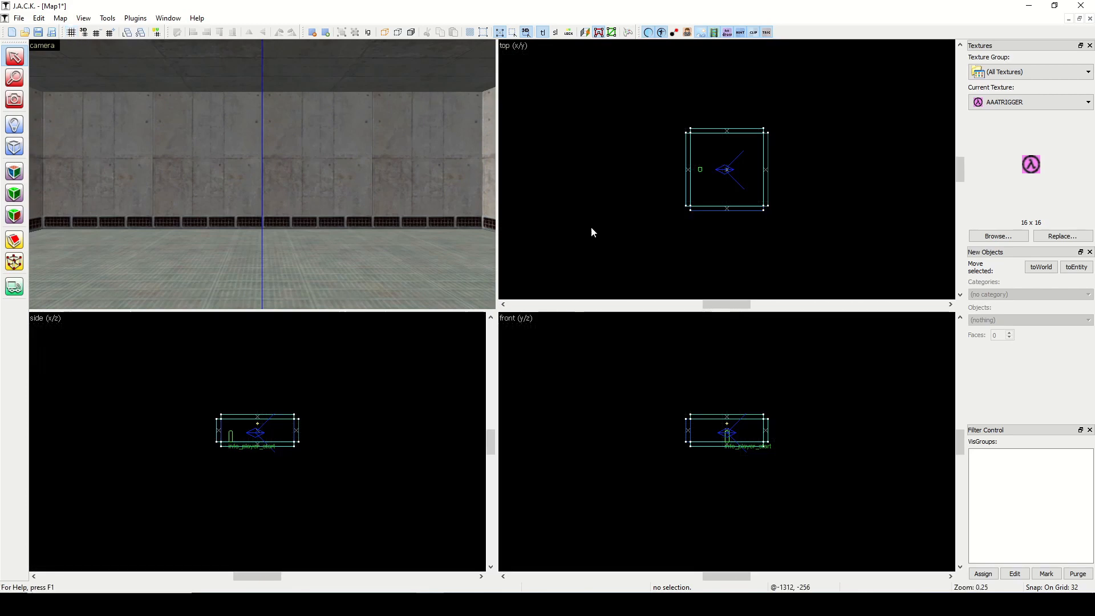
{"action": "scroll", "scroll_direction": "down", "scroll_amount": 3}
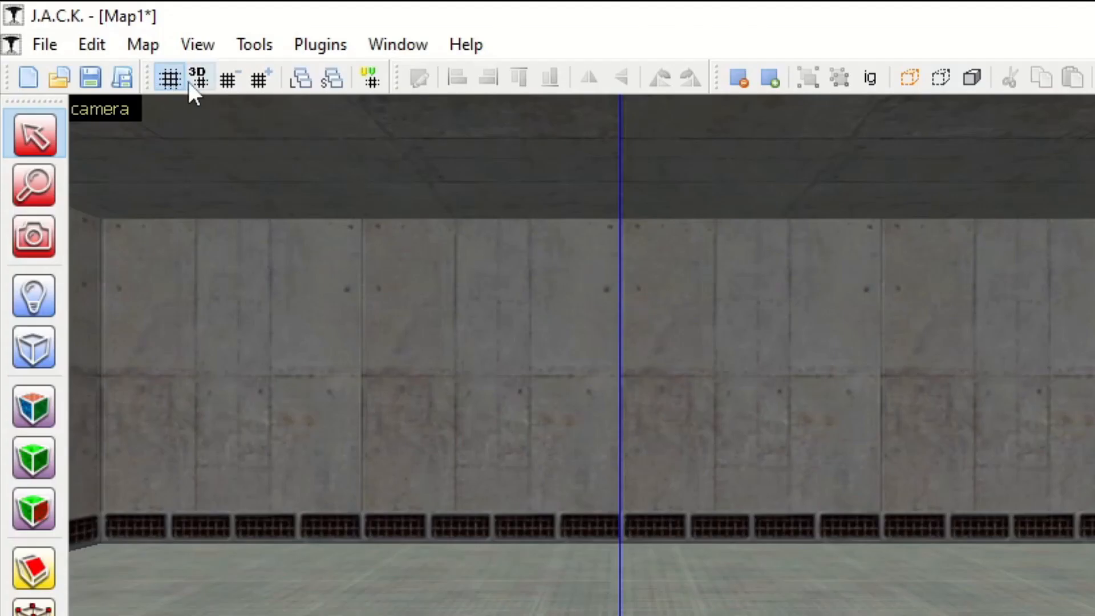
{"action": "mouse_move", "coordinate": [201, 84]}
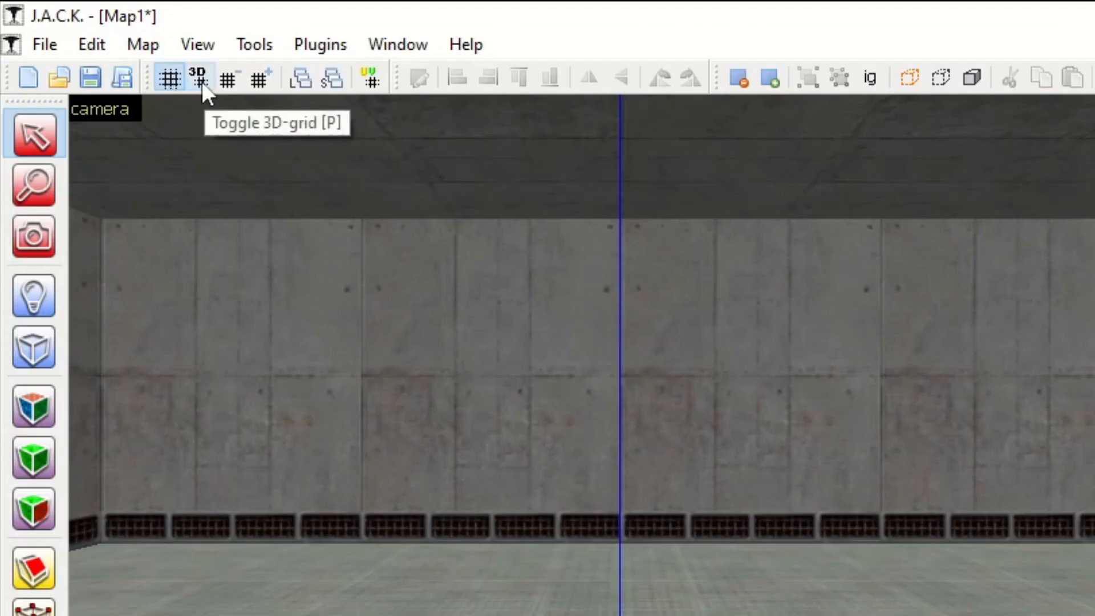
{"action": "left_click", "coordinate": [199, 77]}
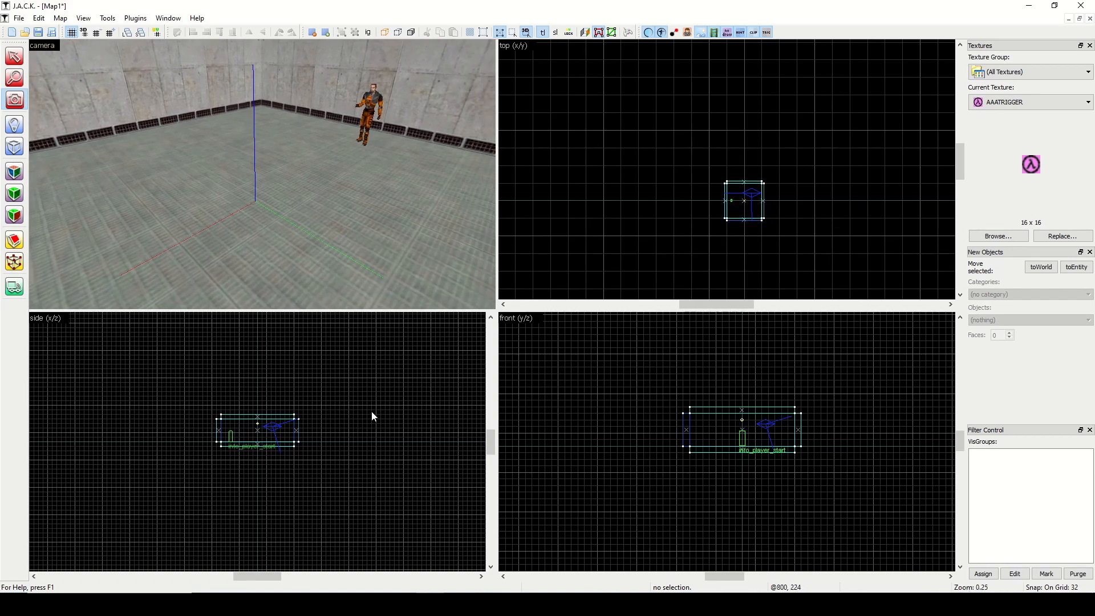
{"action": "scroll", "scroll_direction": "down", "scroll_amount": 3}
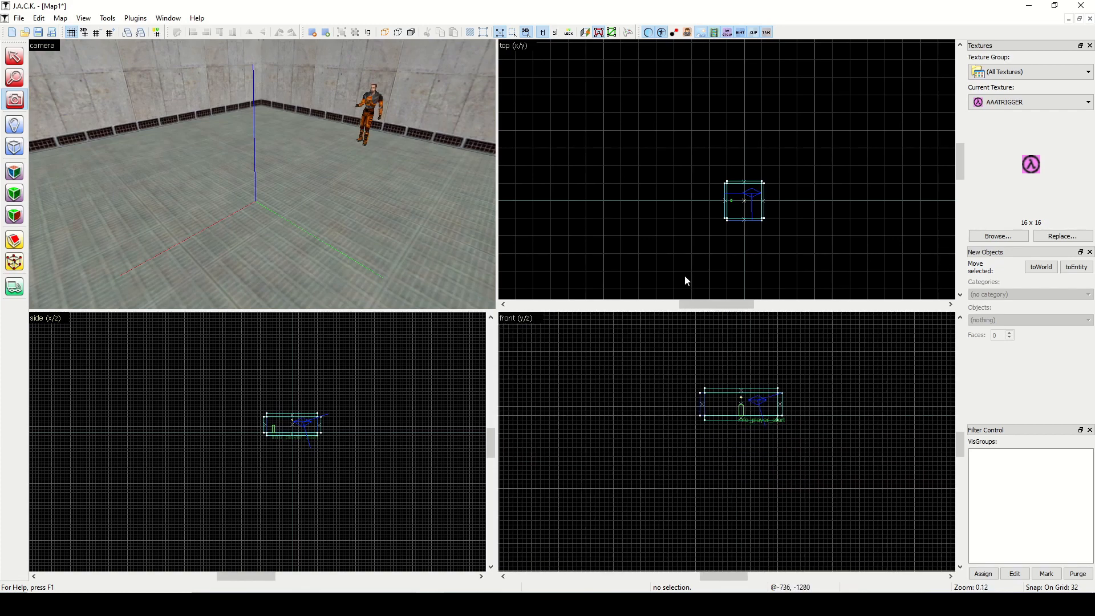
{"action": "mouse_move", "coordinate": [739, 200]}
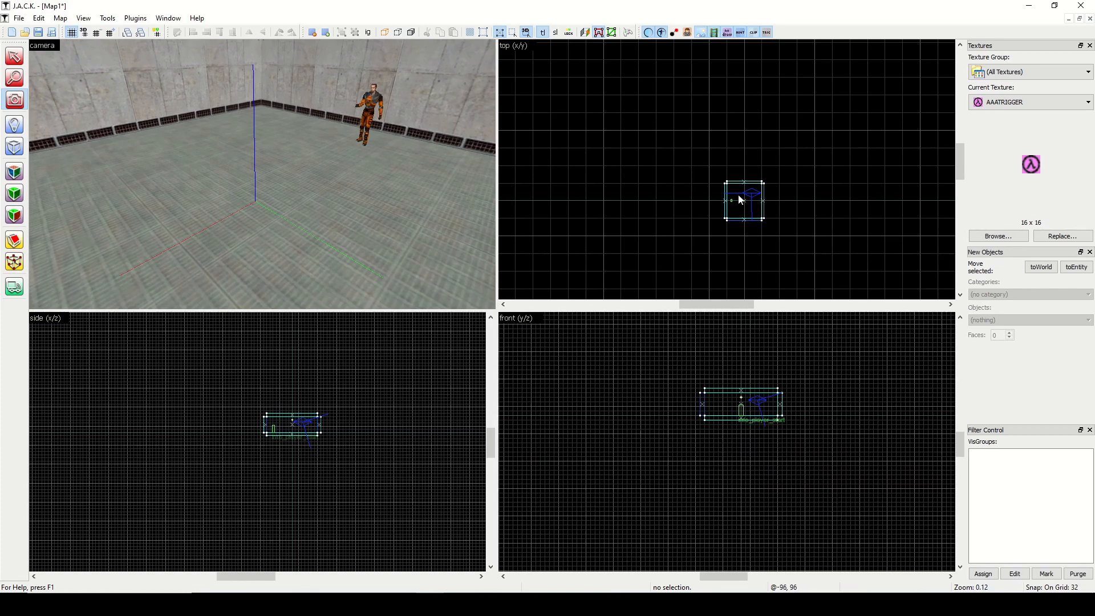
{"action": "mouse_move", "coordinate": [627, 209]}
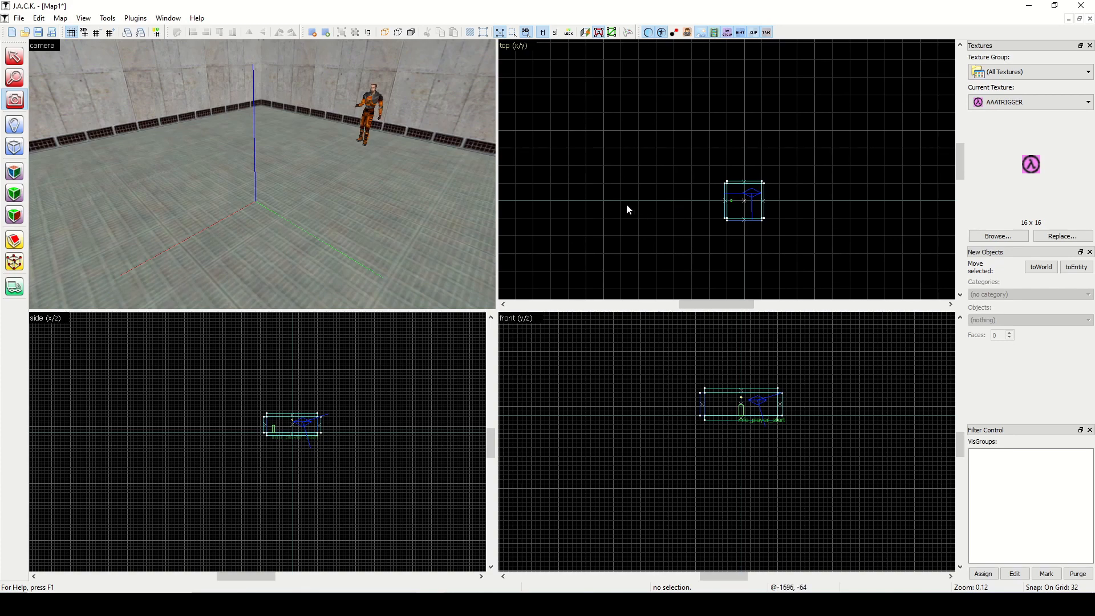
{"action": "mouse_move", "coordinate": [857, 201]}
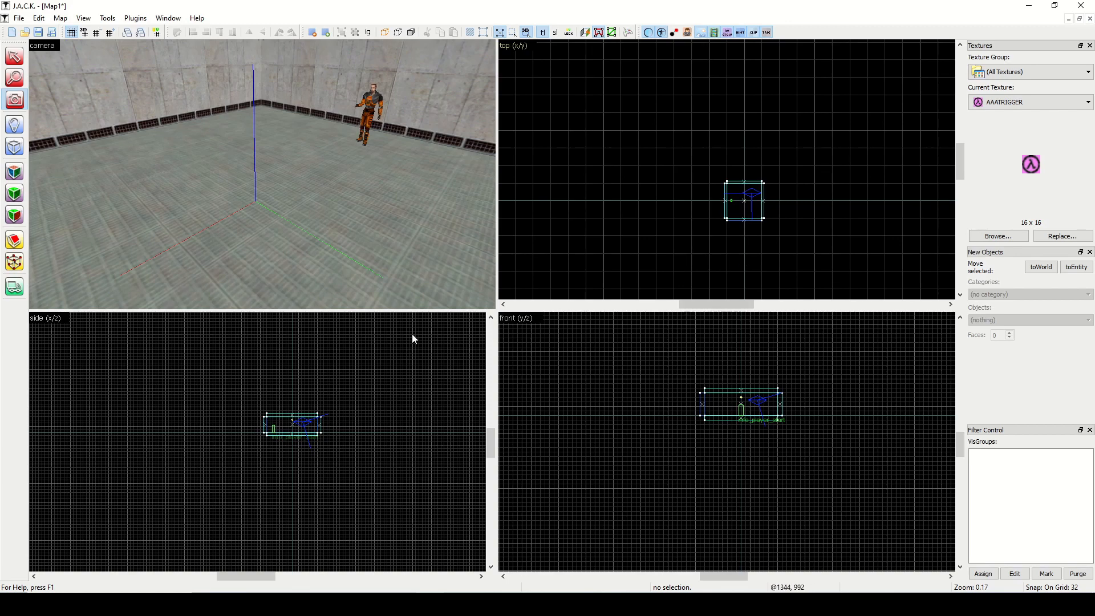
{"action": "mouse_move", "coordinate": [363, 373]}
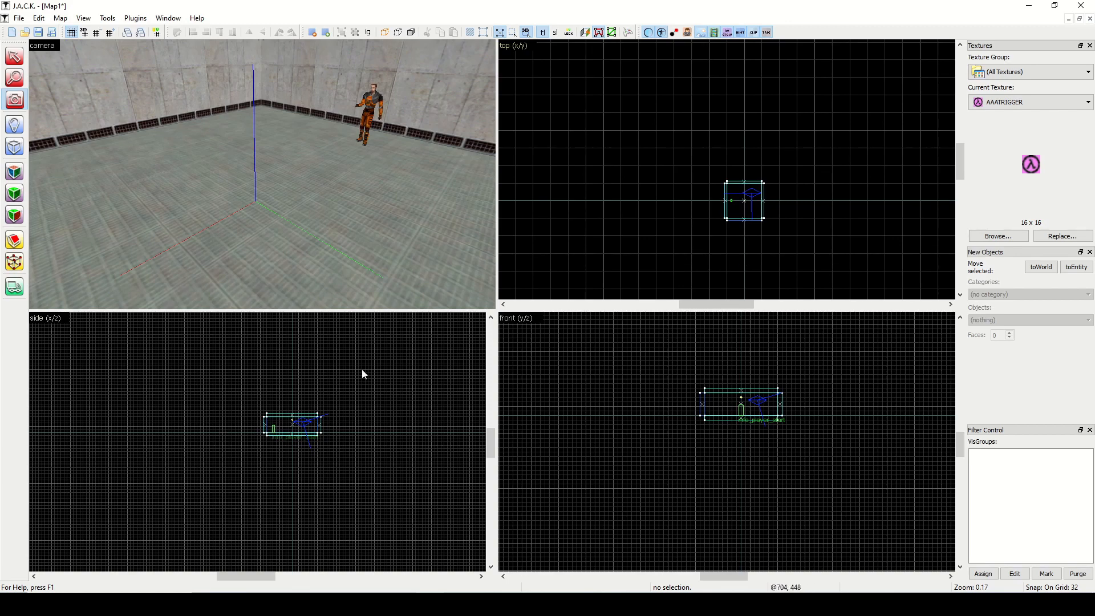
{"action": "scroll", "scroll_direction": "down", "scroll_amount": 3}
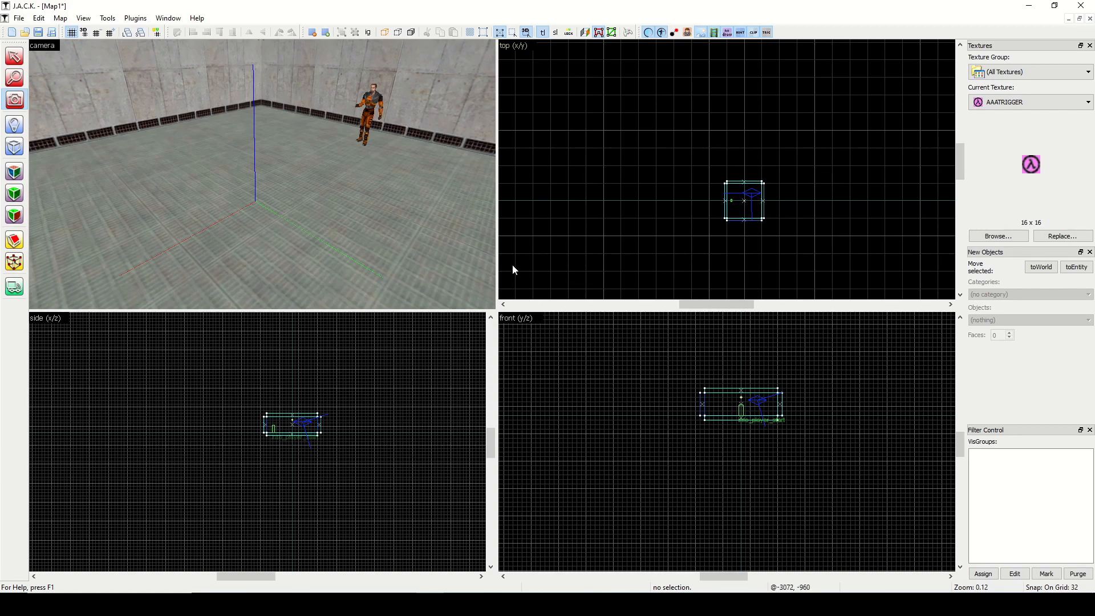
{"action": "mouse_move", "coordinate": [695, 190]}
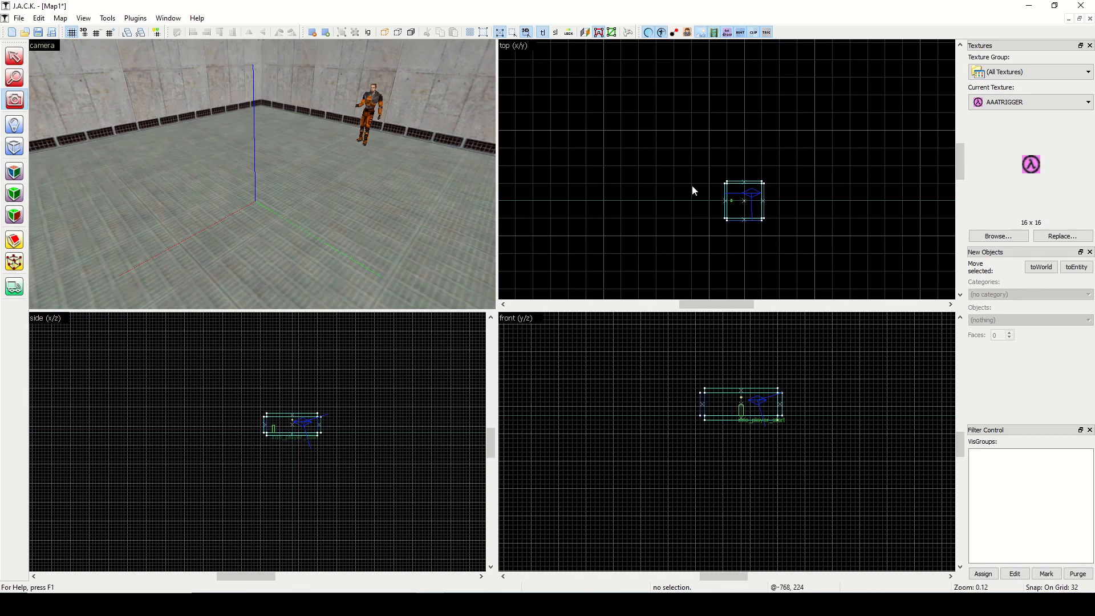
{"action": "mouse_move", "coordinate": [270, 206]}
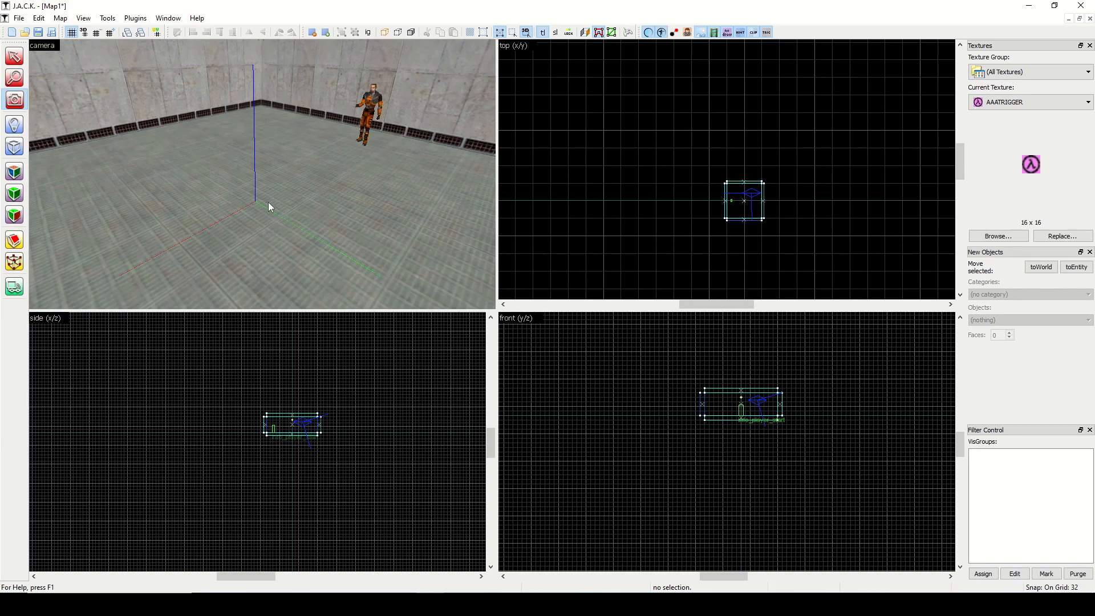
{"action": "mouse_move", "coordinate": [675, 206]}
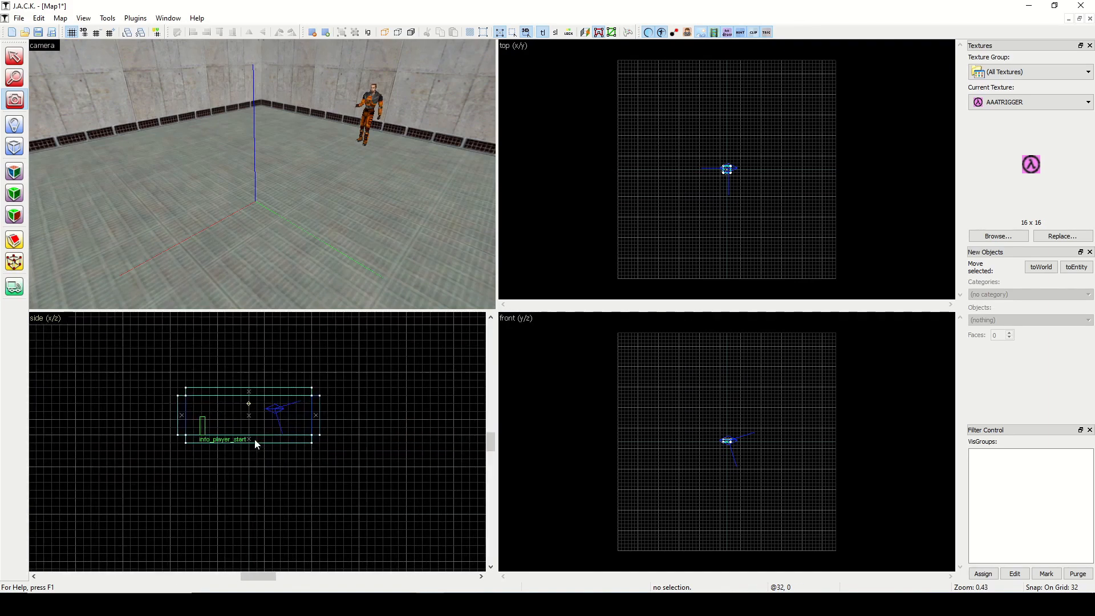
{"action": "scroll", "scroll_direction": "down", "scroll_amount": 3}
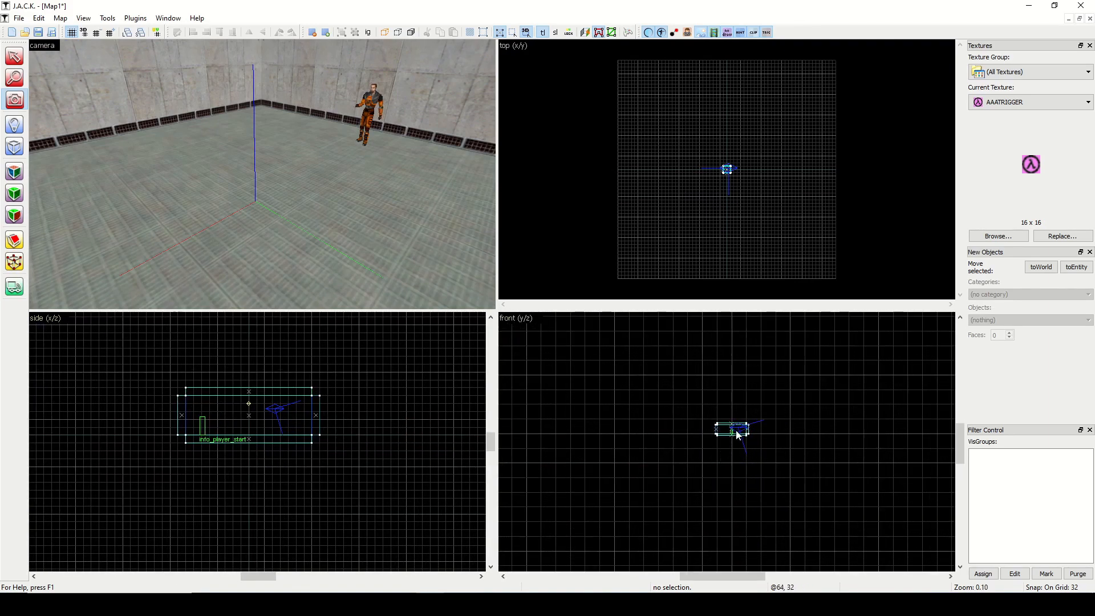
{"action": "scroll", "scroll_direction": "up", "scroll_amount": 3}
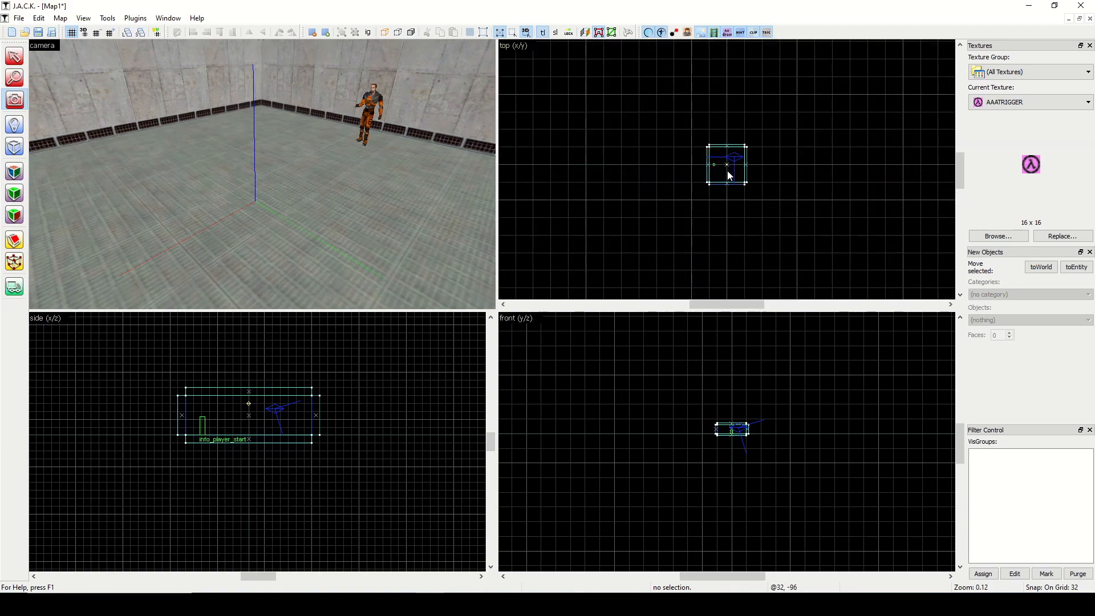
{"action": "mouse_move", "coordinate": [758, 171]}
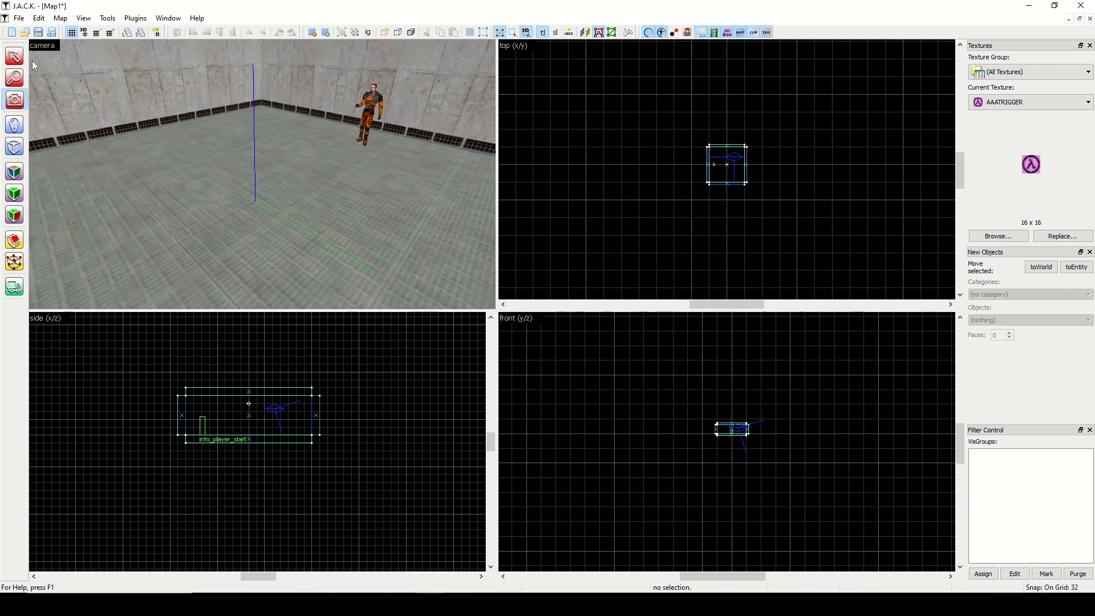
{"action": "left_click", "coordinate": [370, 112]}
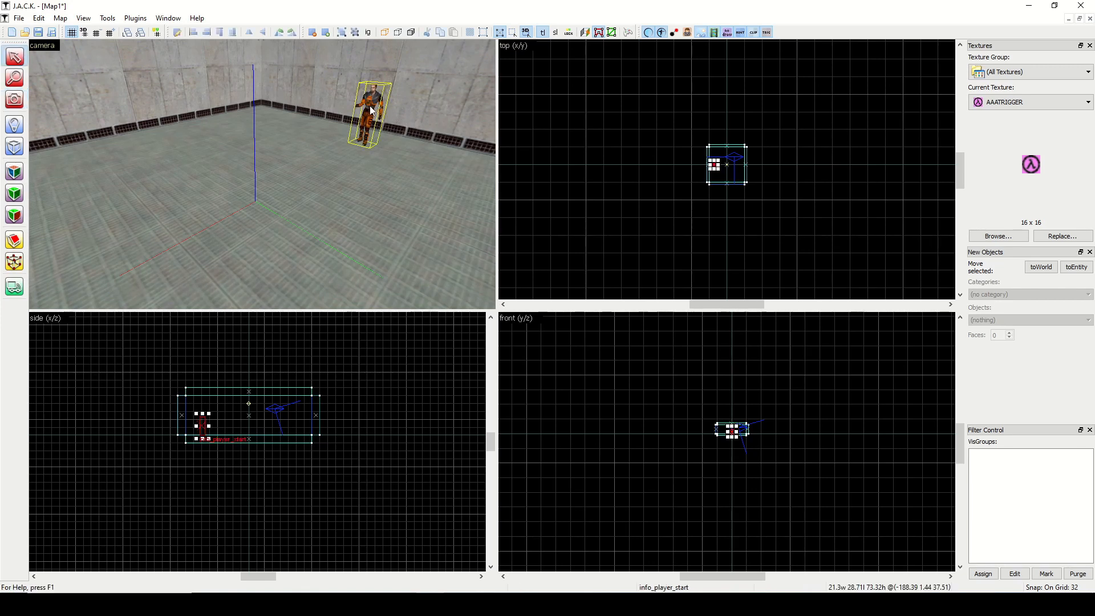
{"action": "left_click", "coordinate": [603, 144]}
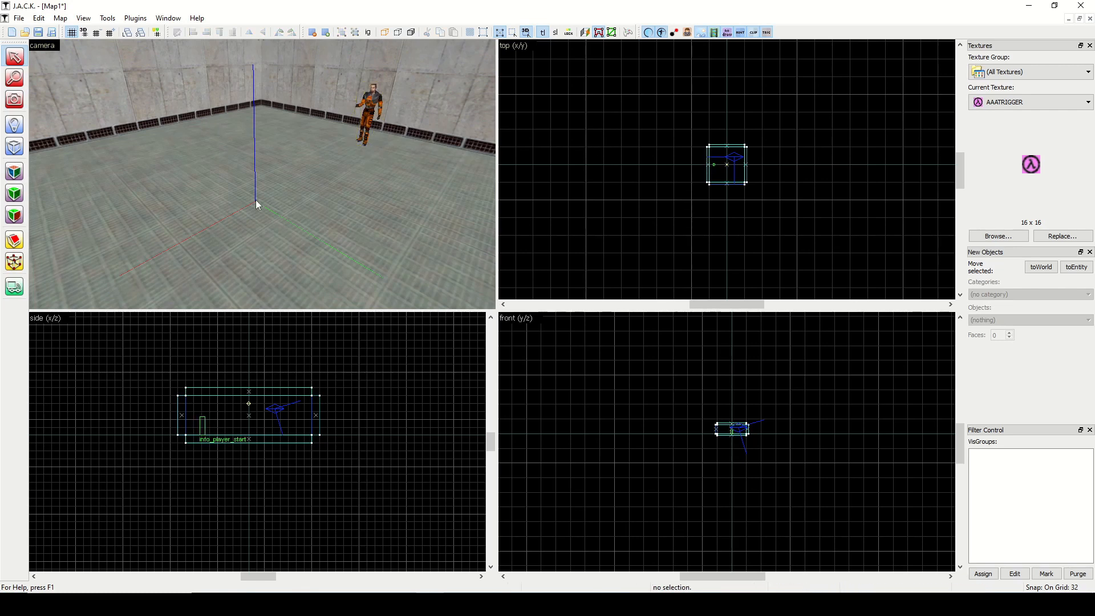
{"action": "mouse_move", "coordinate": [258, 188]}
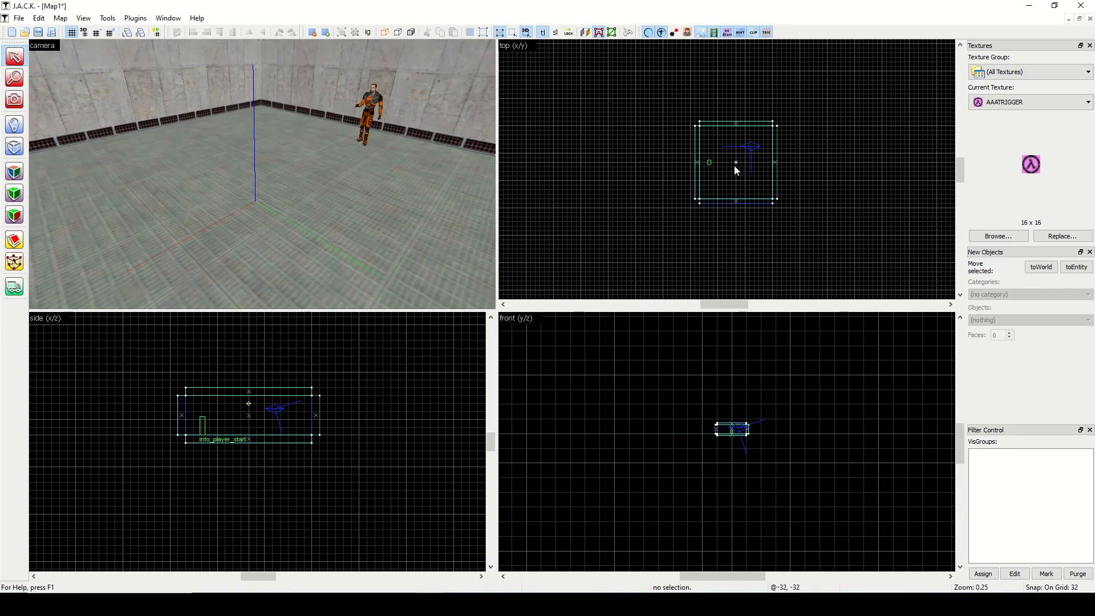
{"action": "scroll", "scroll_direction": "up", "scroll_amount": 3}
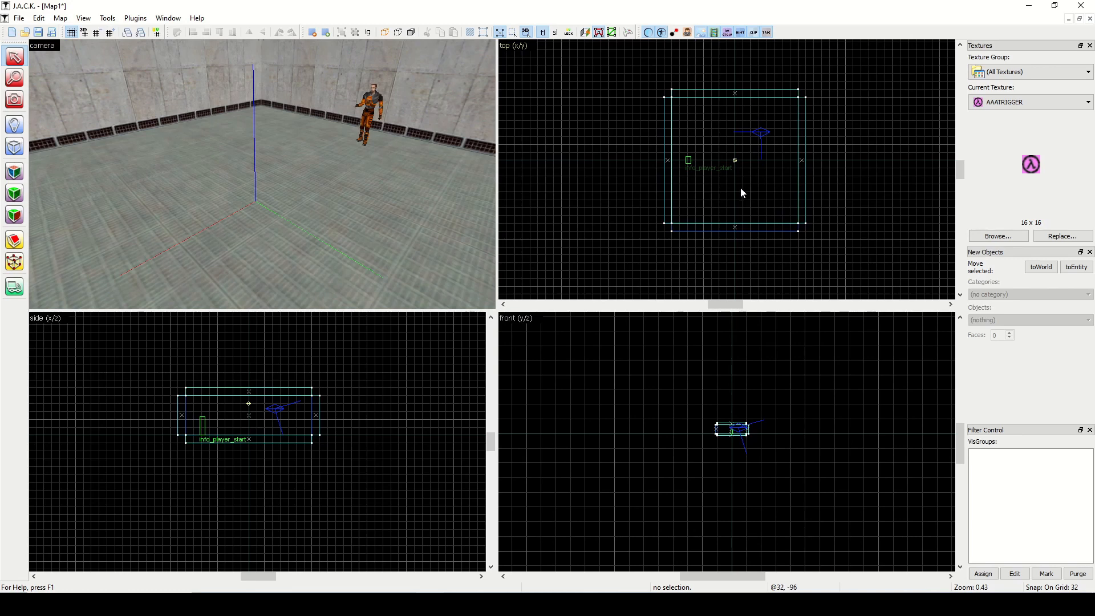
{"action": "scroll", "scroll_direction": "up", "scroll_amount": 3}
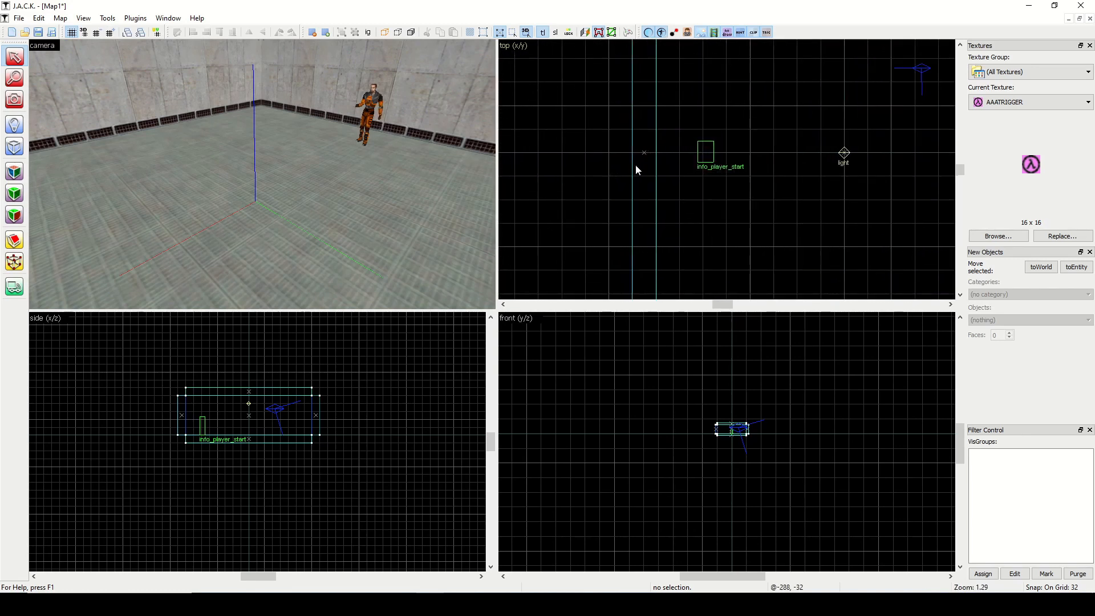
{"action": "scroll", "scroll_direction": "up", "scroll_amount": 3}
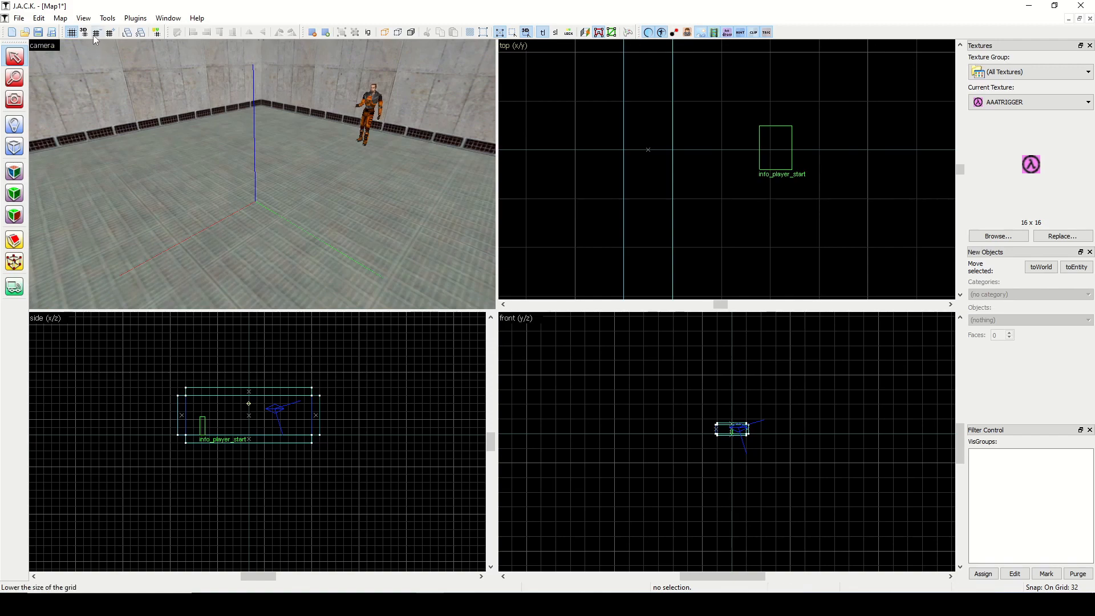
- Lower the snapping grid down to 1 unit and zoom the viewports
{"action": "left_click", "coordinate": [96, 32]}
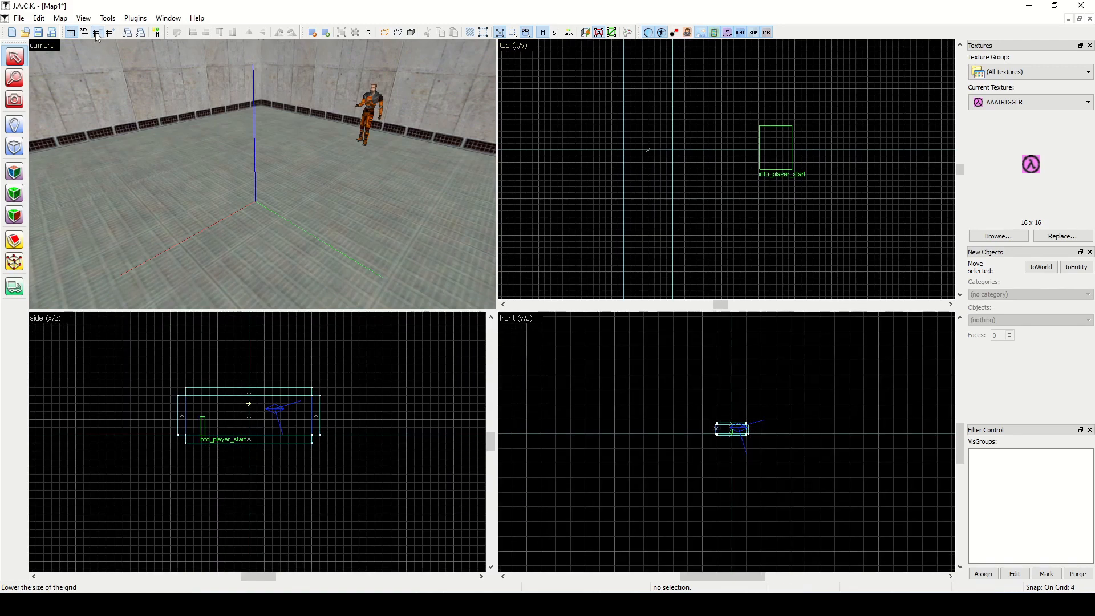
{"action": "left_click", "coordinate": [96, 32]}
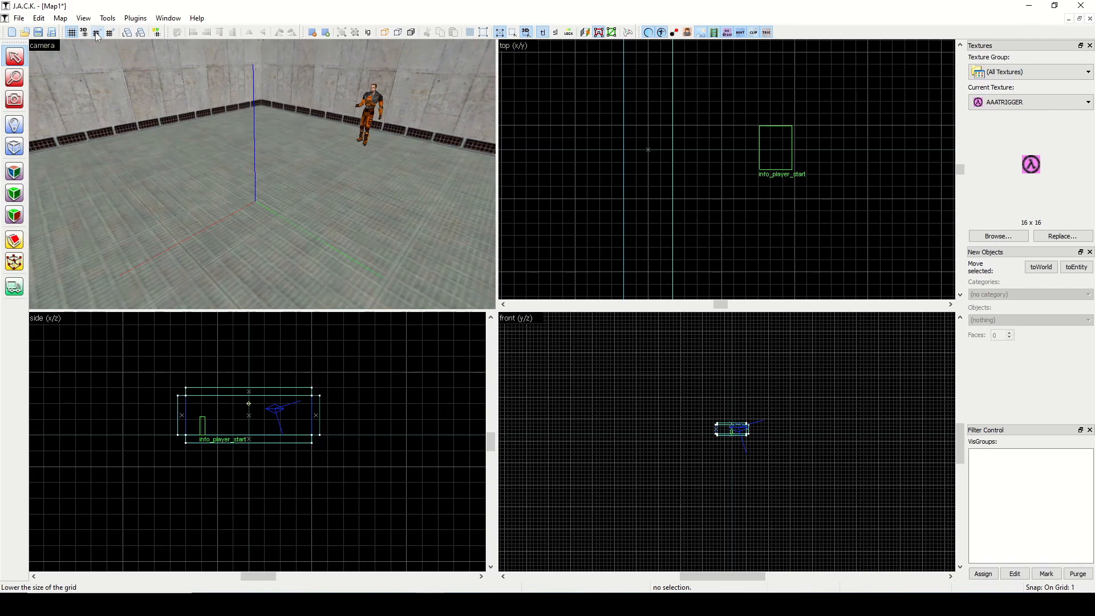
{"action": "left_click", "coordinate": [96, 32]}
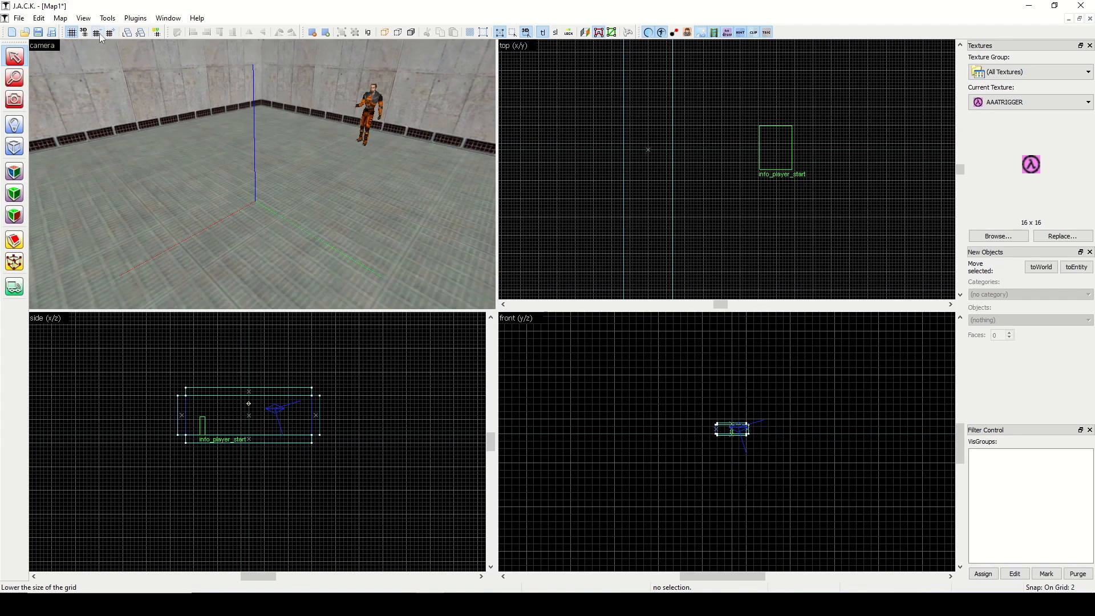
{"action": "left_click", "coordinate": [95, 32]}
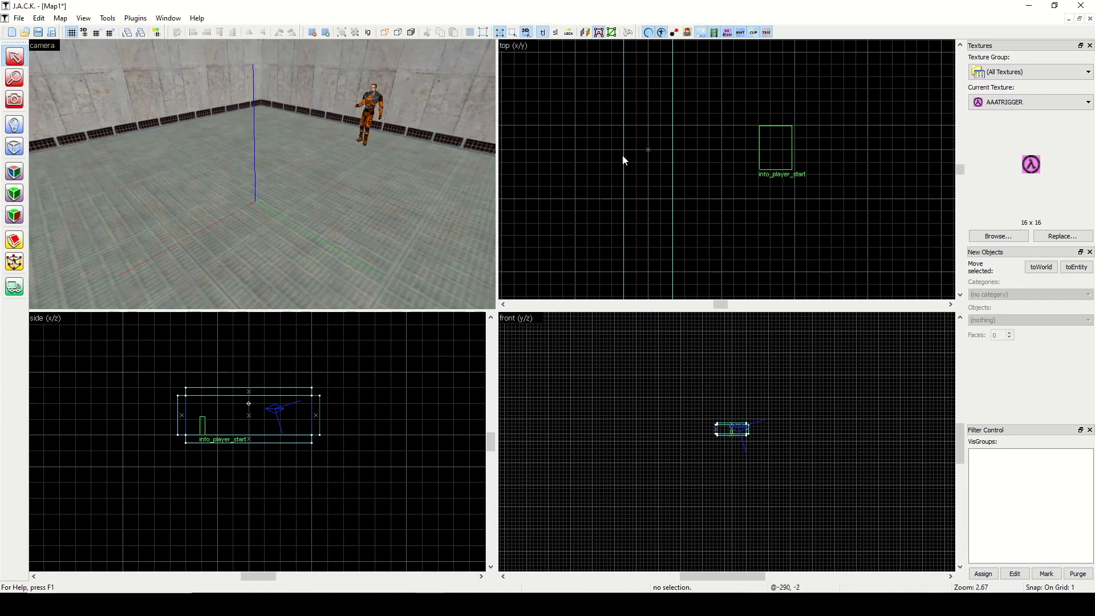
{"action": "scroll", "scroll_direction": "up", "scroll_amount": 3}
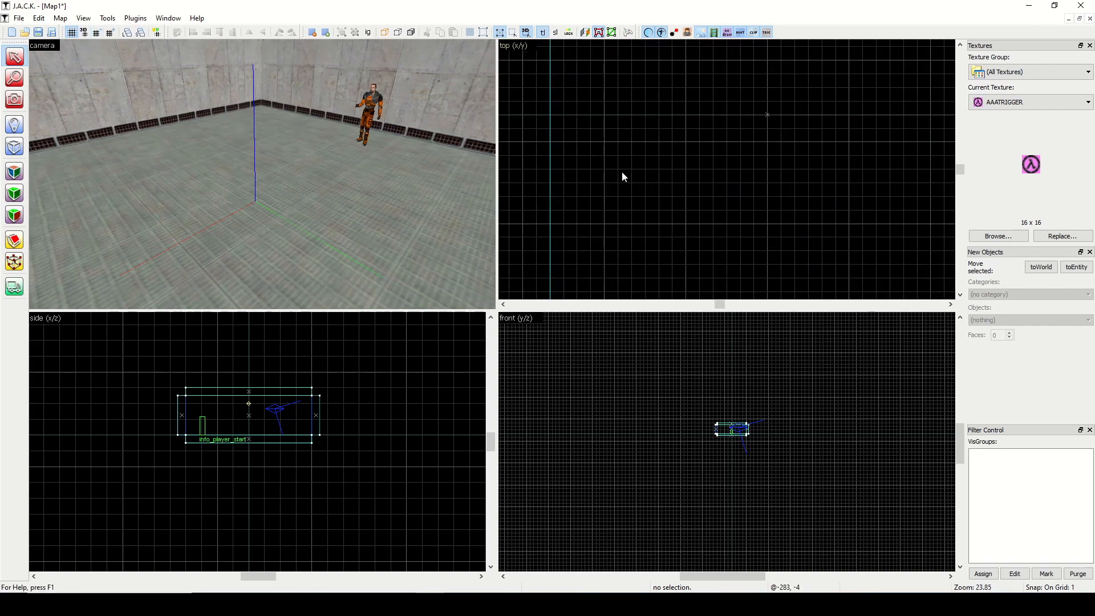
{"action": "scroll", "scroll_direction": "down", "scroll_amount": 3}
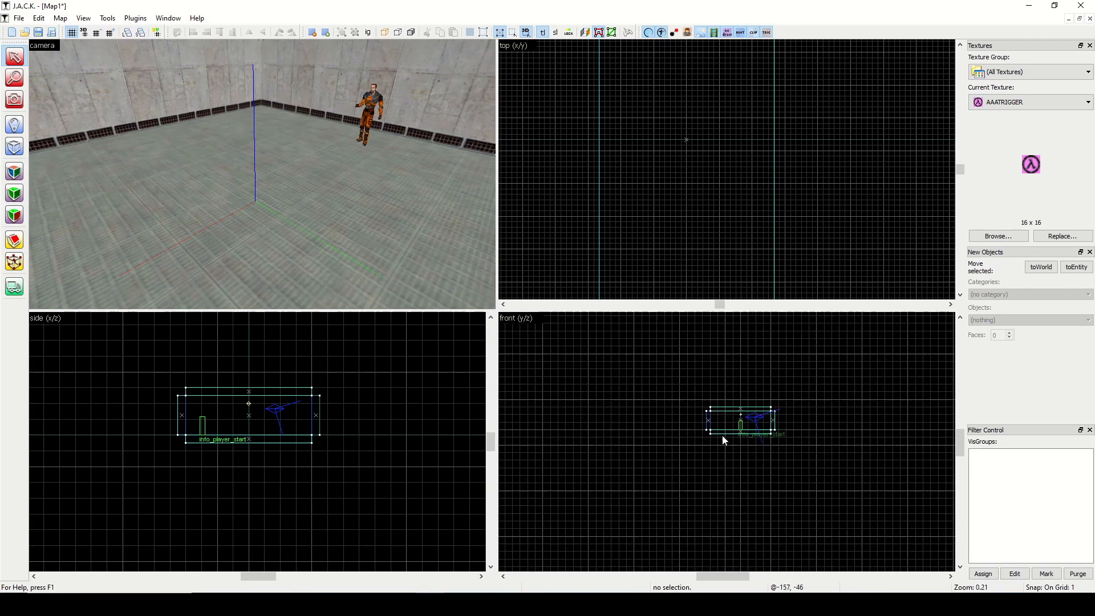
{"action": "scroll", "scroll_direction": "up", "scroll_amount": 3}
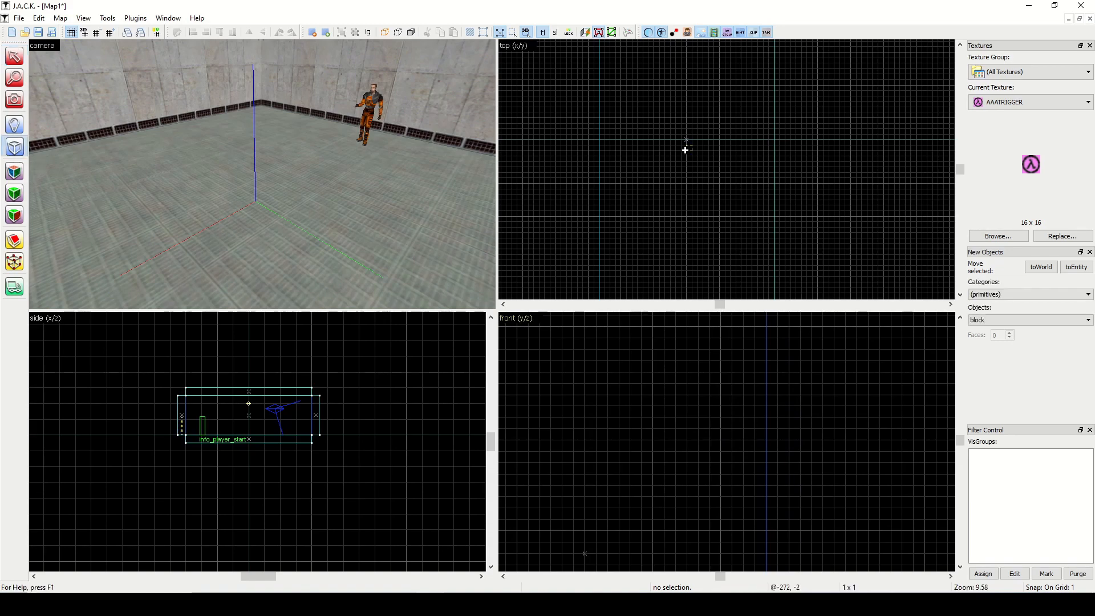
- Zoom the viewport out around the tiny 1-unit block
{"action": "scroll", "scroll_direction": "down", "scroll_amount": 3}
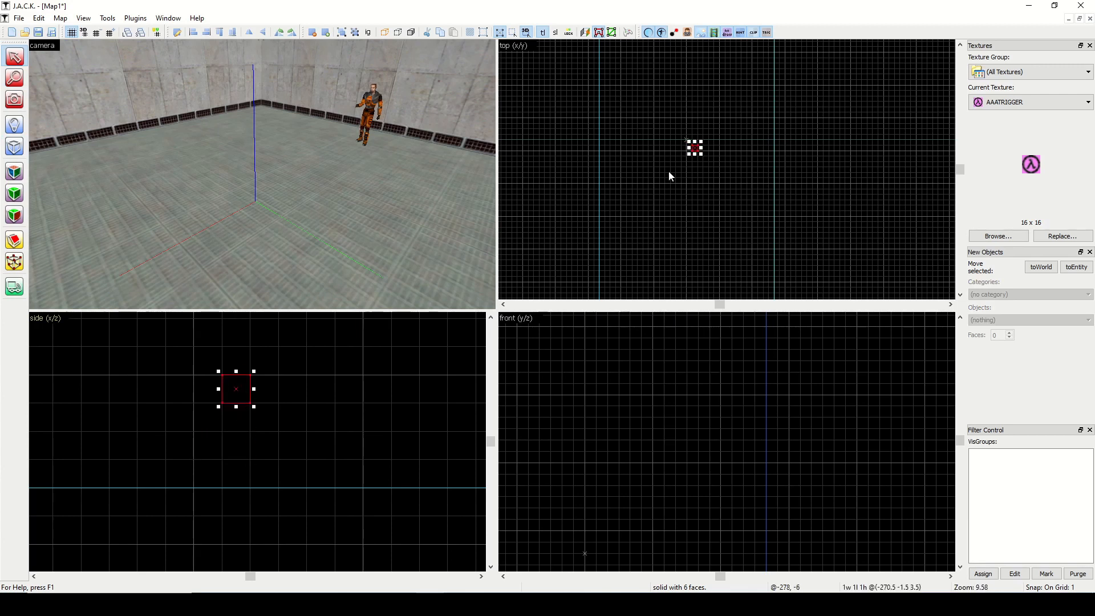
{"action": "mouse_move", "coordinate": [305, 193]}
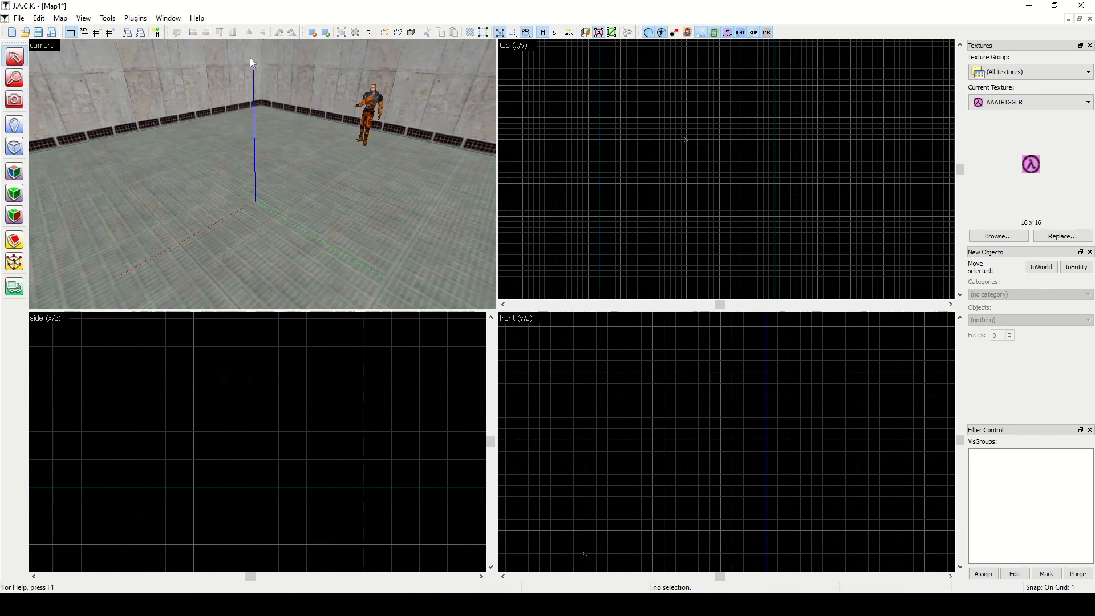
{"action": "mouse_move", "coordinate": [146, 60]}
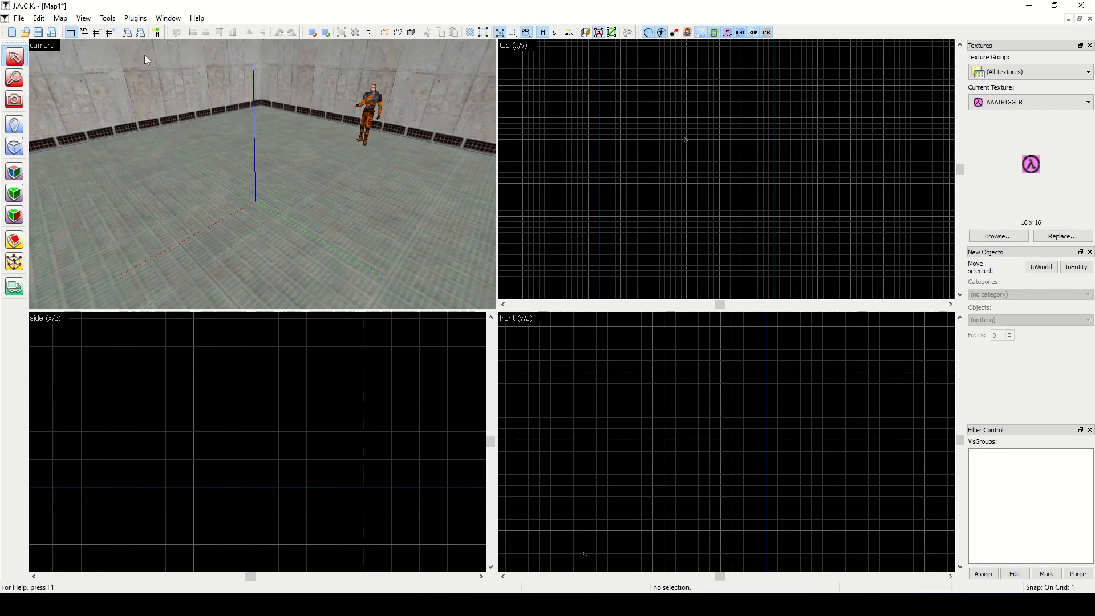
- Raise the grid to 4 units and zoom the 2D views to frame the room
{"action": "left_click", "coordinate": [109, 32]}
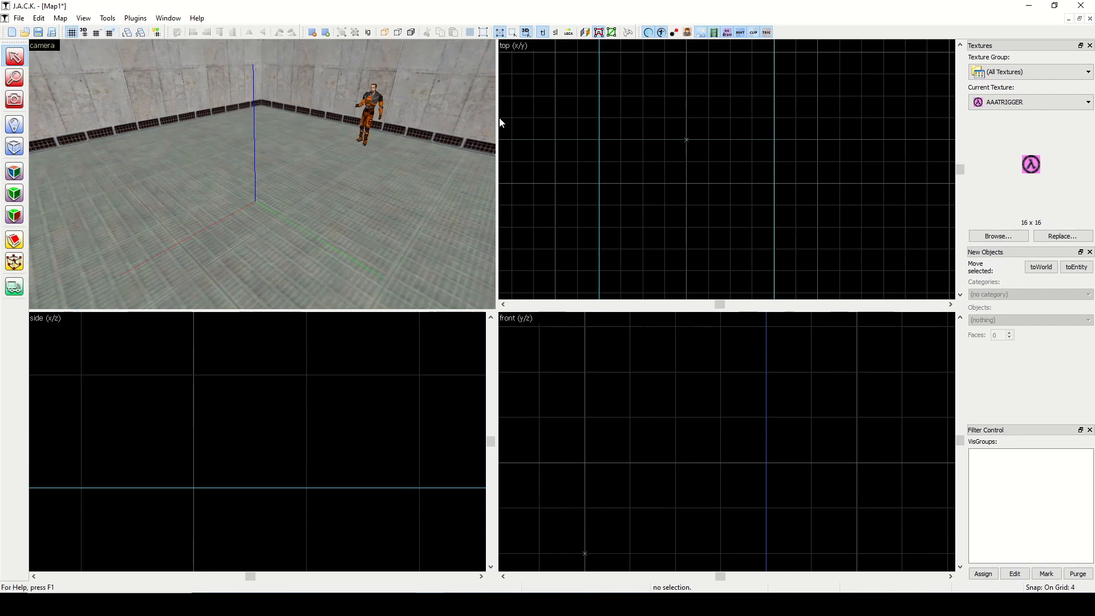
{"action": "mouse_move", "coordinate": [664, 134]}
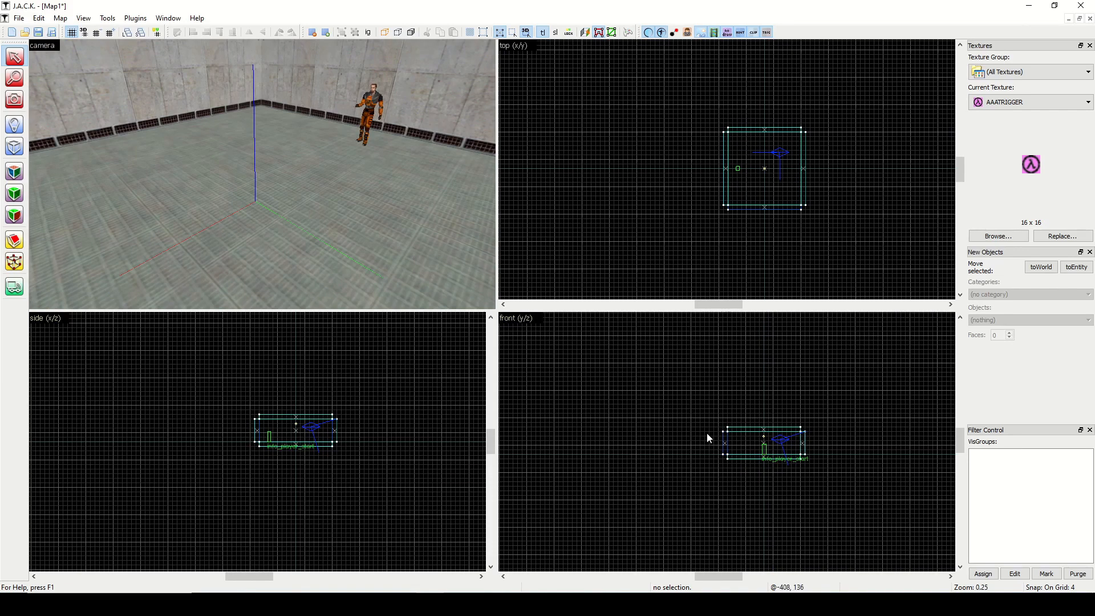
{"action": "mouse_move", "coordinate": [793, 201]}
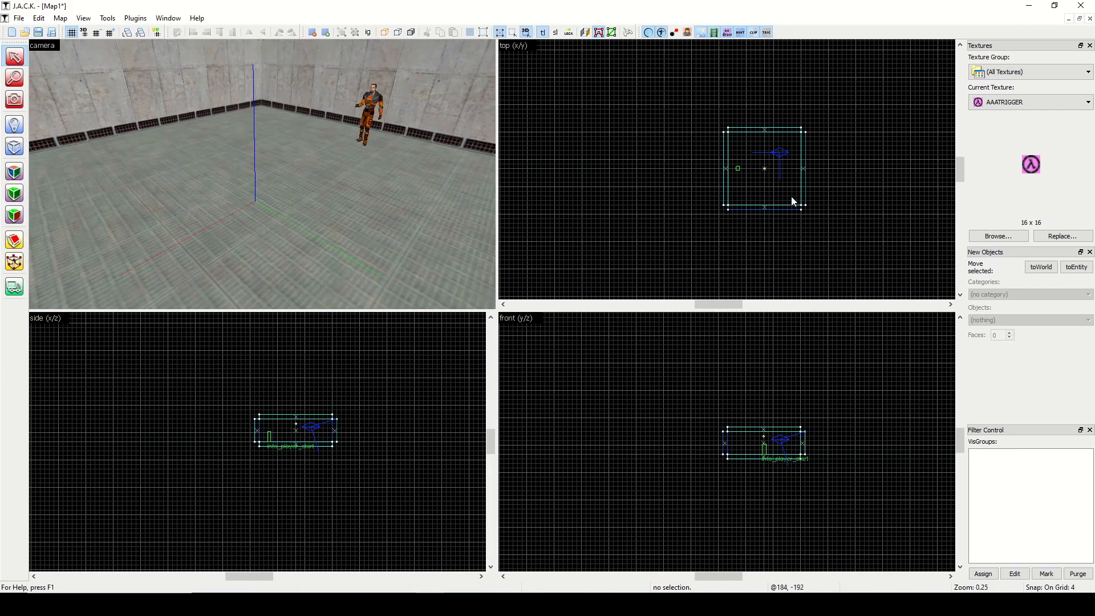
{"action": "scroll", "scroll_direction": "up", "scroll_amount": 3}
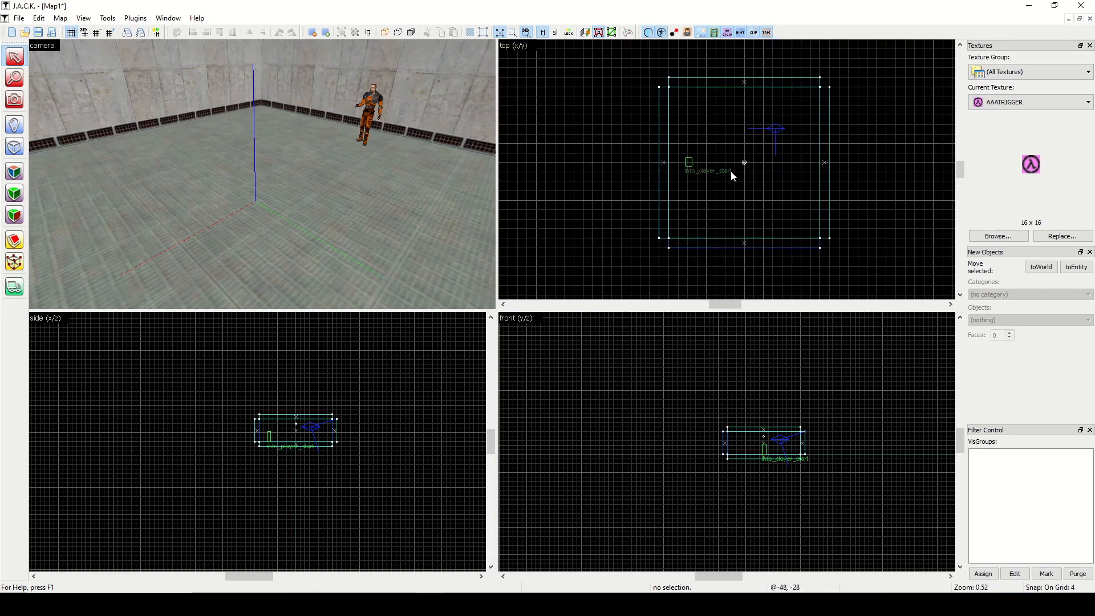
{"action": "scroll", "scroll_direction": "down", "scroll_amount": 3}
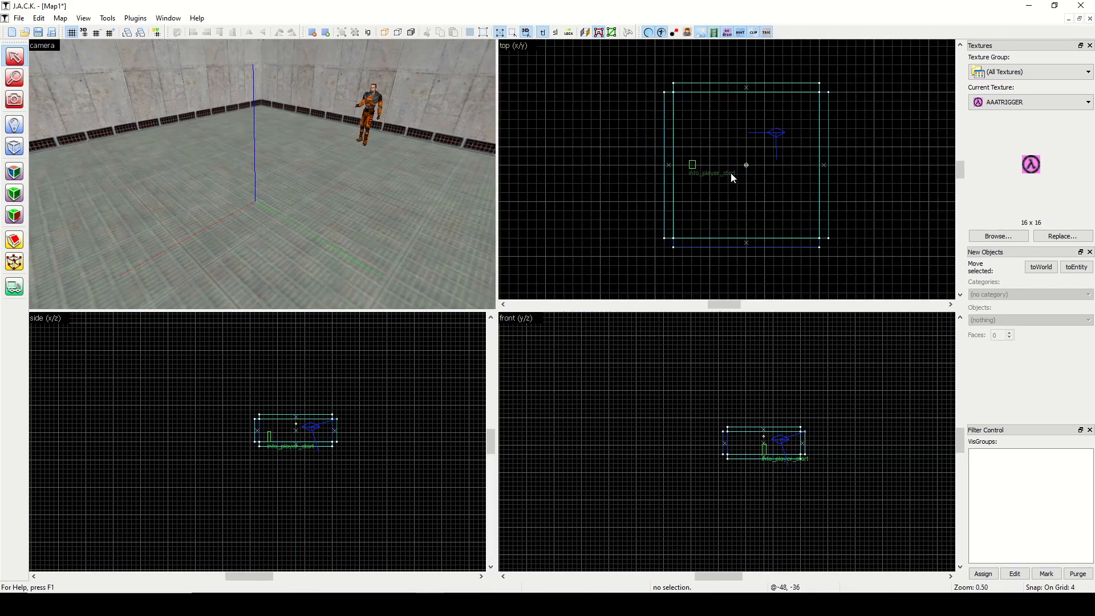
{"action": "scroll", "scroll_direction": "up", "scroll_amount": 3}
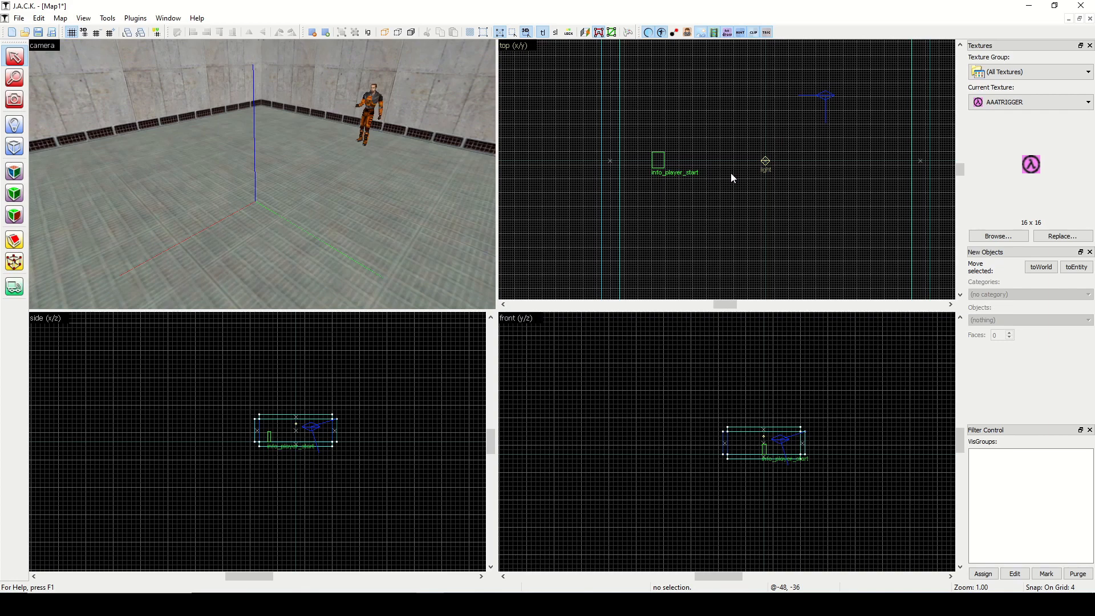
{"action": "scroll", "scroll_direction": "down", "scroll_amount": 3}
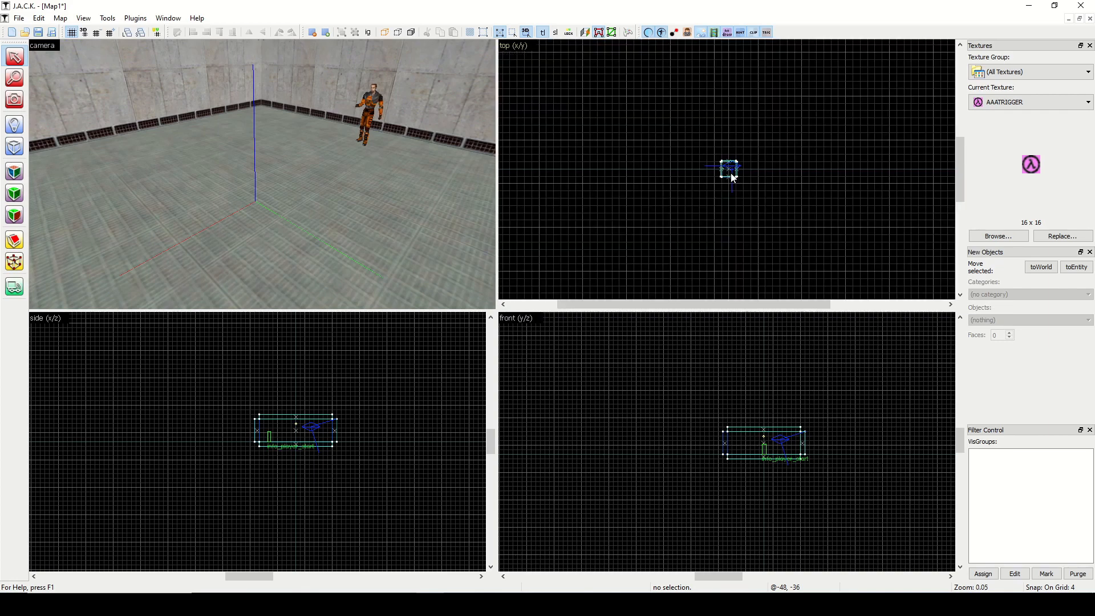
{"action": "scroll", "scroll_direction": "up", "scroll_amount": 3}
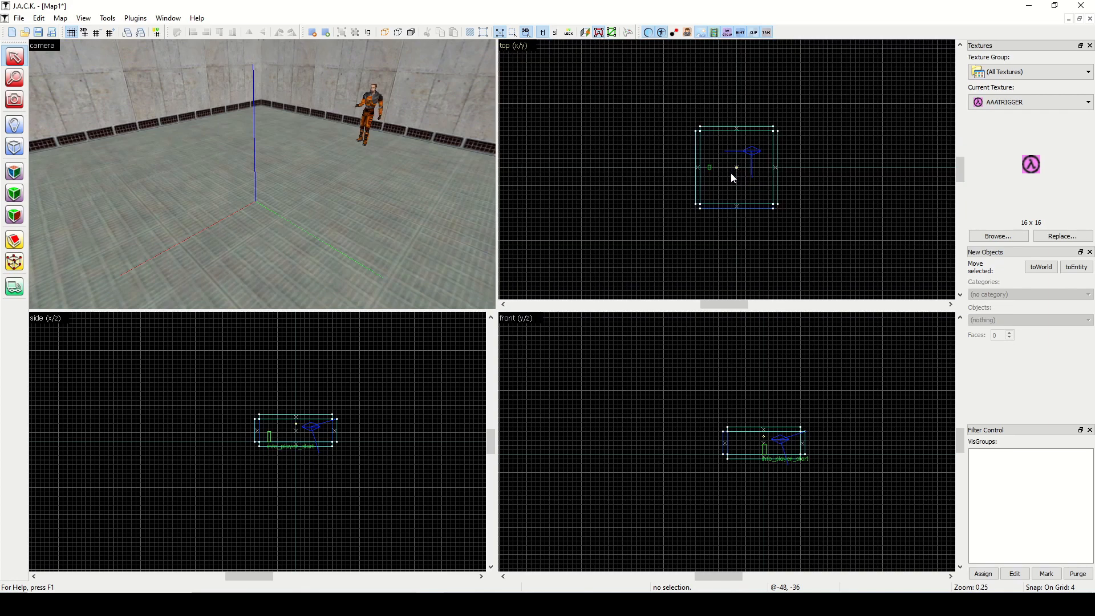
{"action": "mouse_move", "coordinate": [746, 170]}
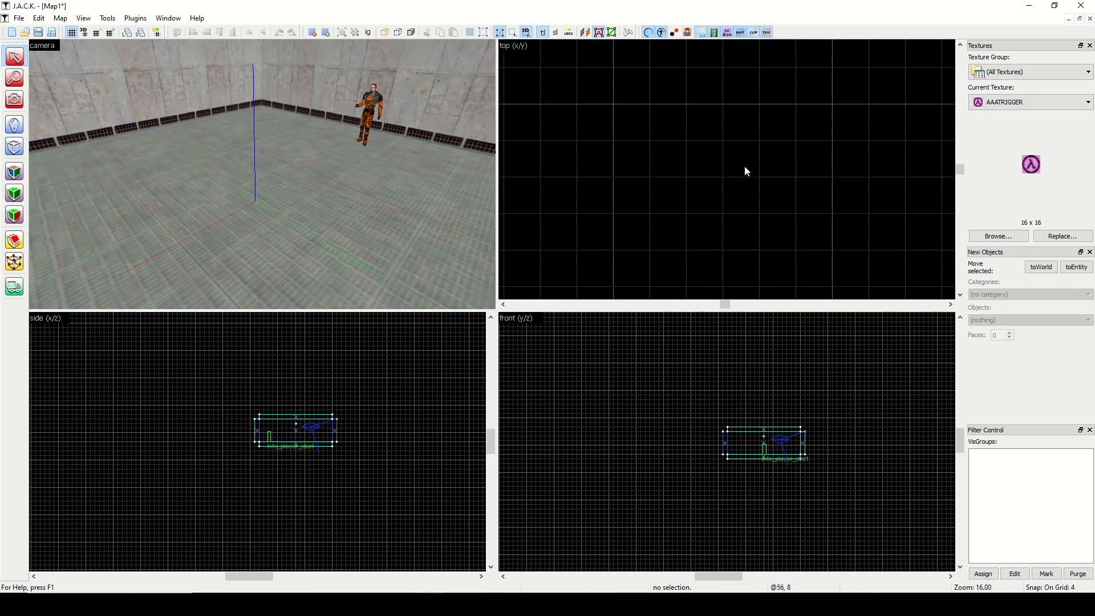
{"action": "scroll", "scroll_direction": "down", "scroll_amount": 3}
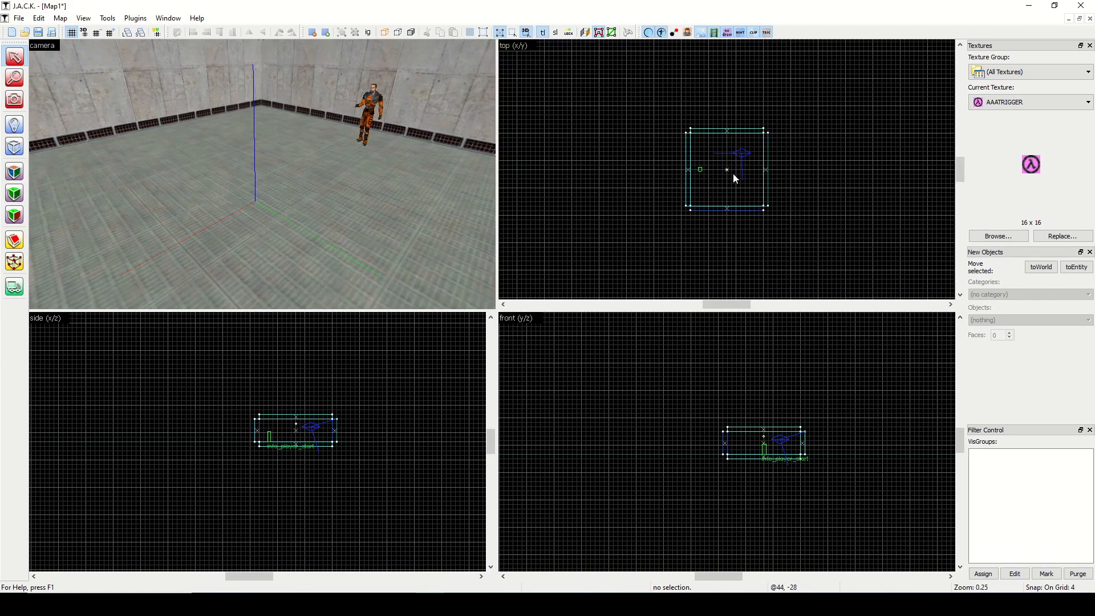
{"action": "mouse_move", "coordinate": [825, 473]}
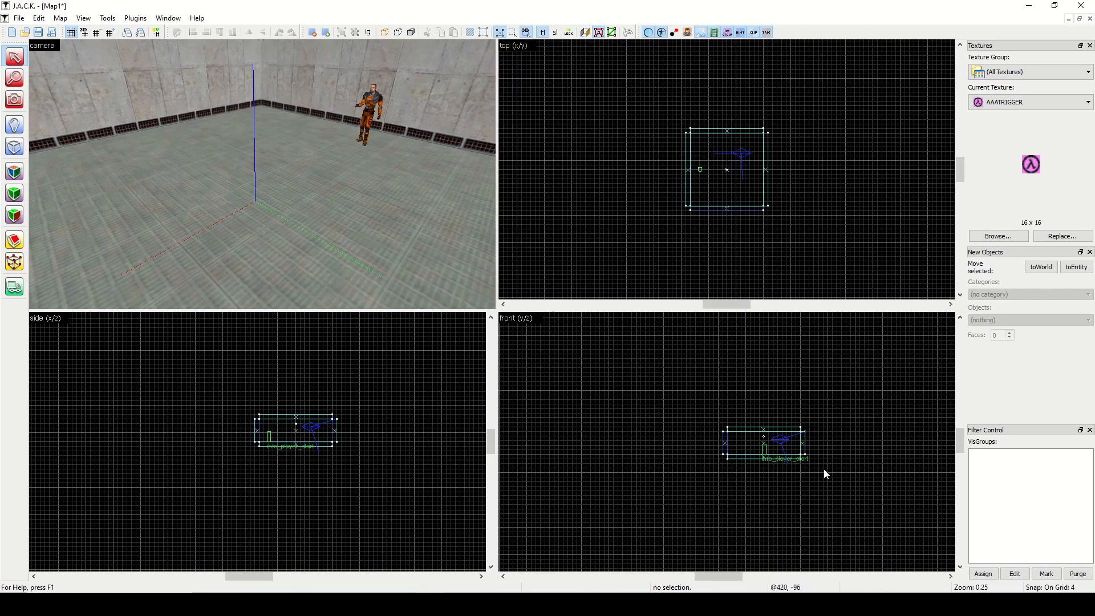
{"action": "scroll", "scroll_direction": "up", "scroll_amount": 3}
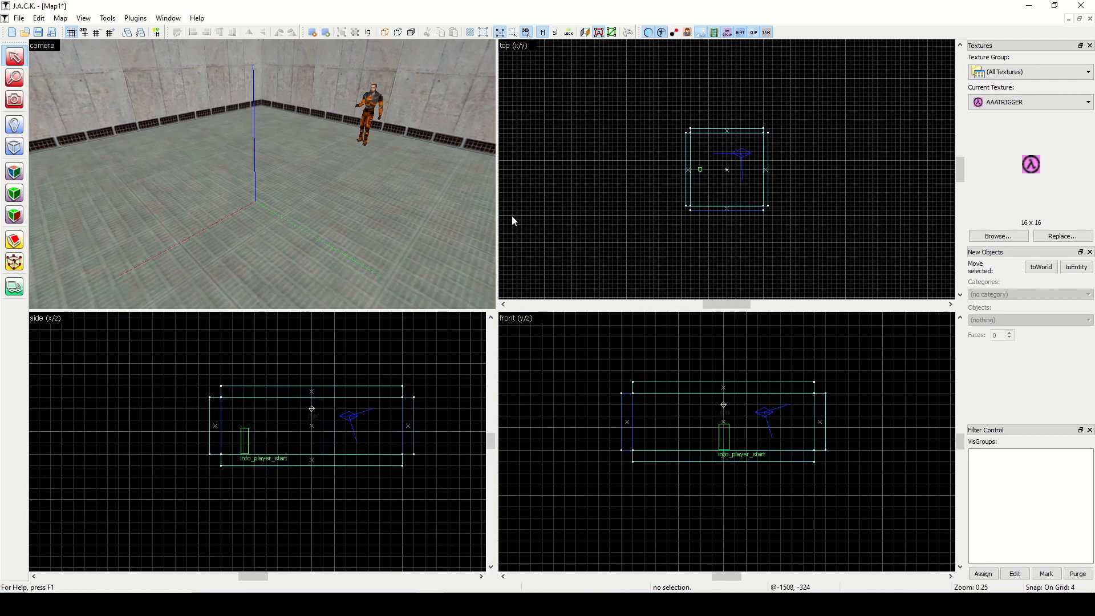
- Switch the grid among 4, 16 and 32 units, ending on 32, then close the room map
{"action": "left_click", "coordinate": [109, 32]}
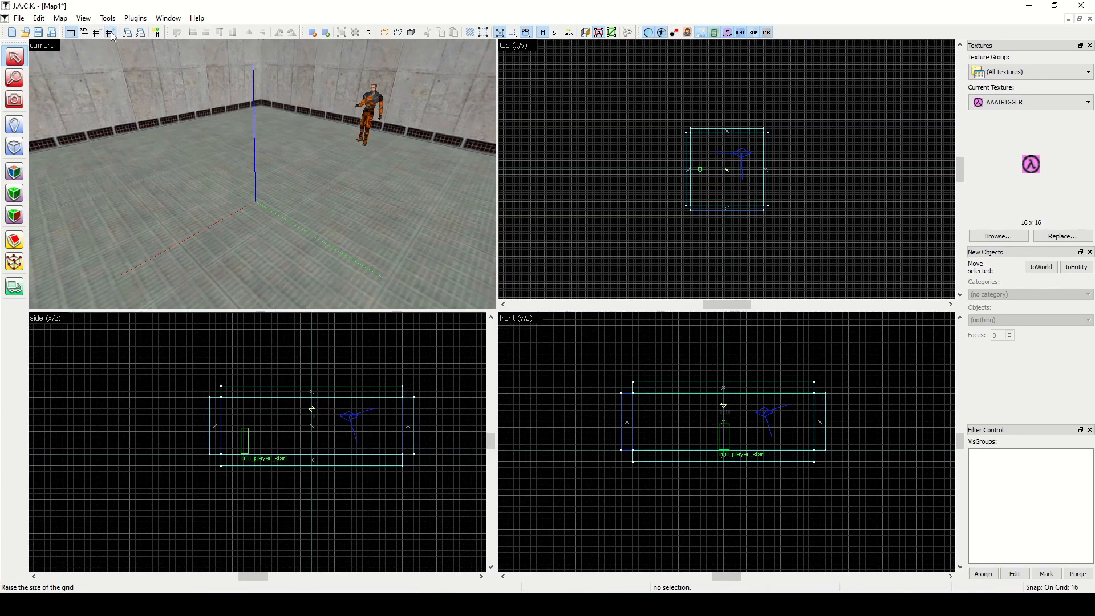
{"action": "left_click", "coordinate": [109, 32]}
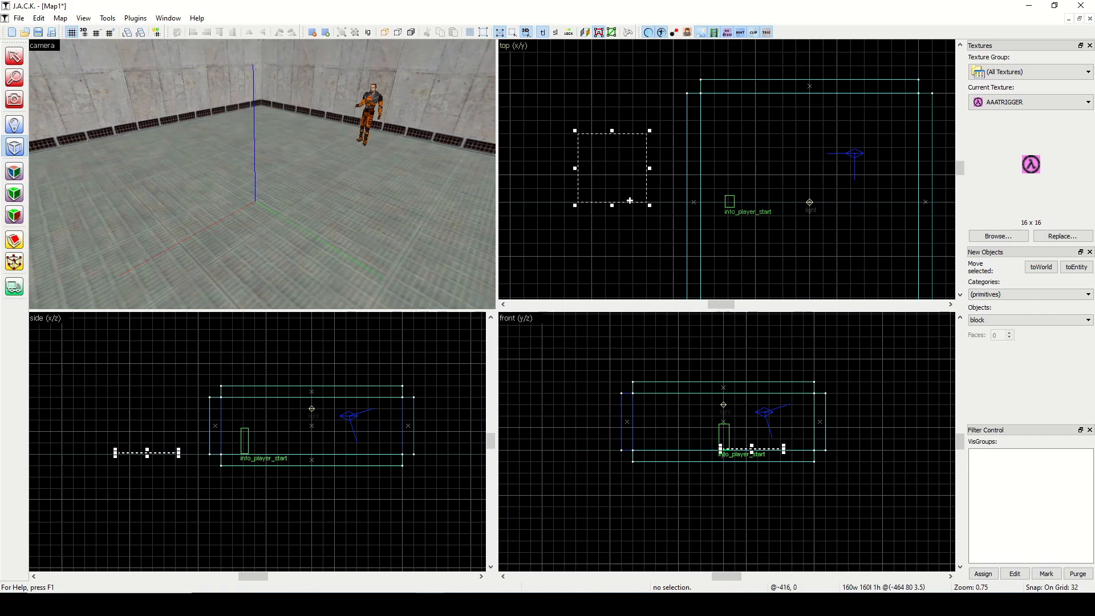
{"action": "left_click", "coordinate": [96, 32]}
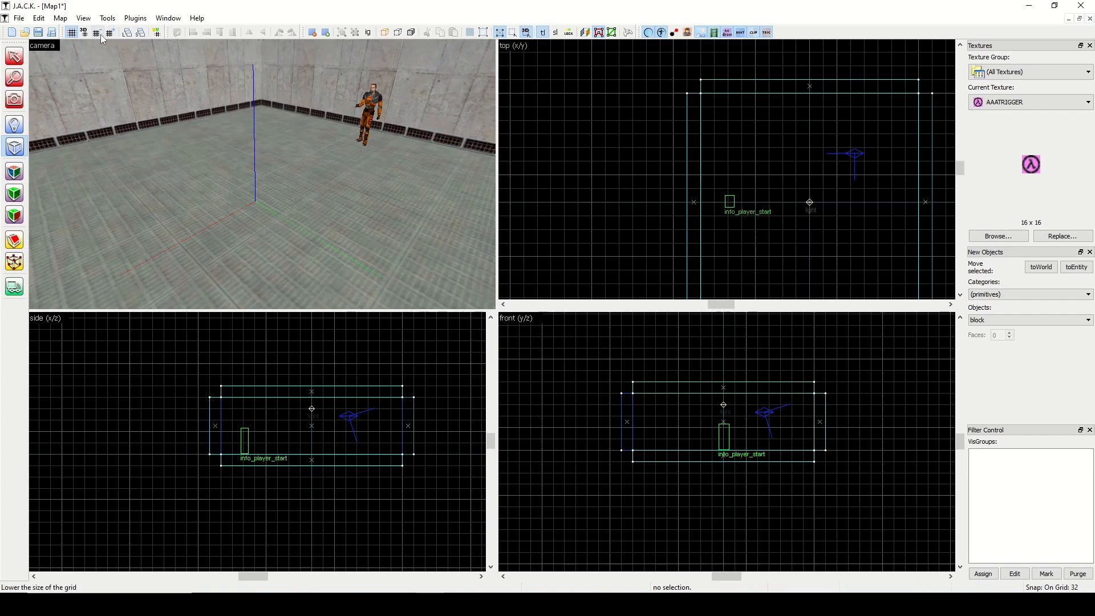
{"action": "left_click", "coordinate": [109, 32]}
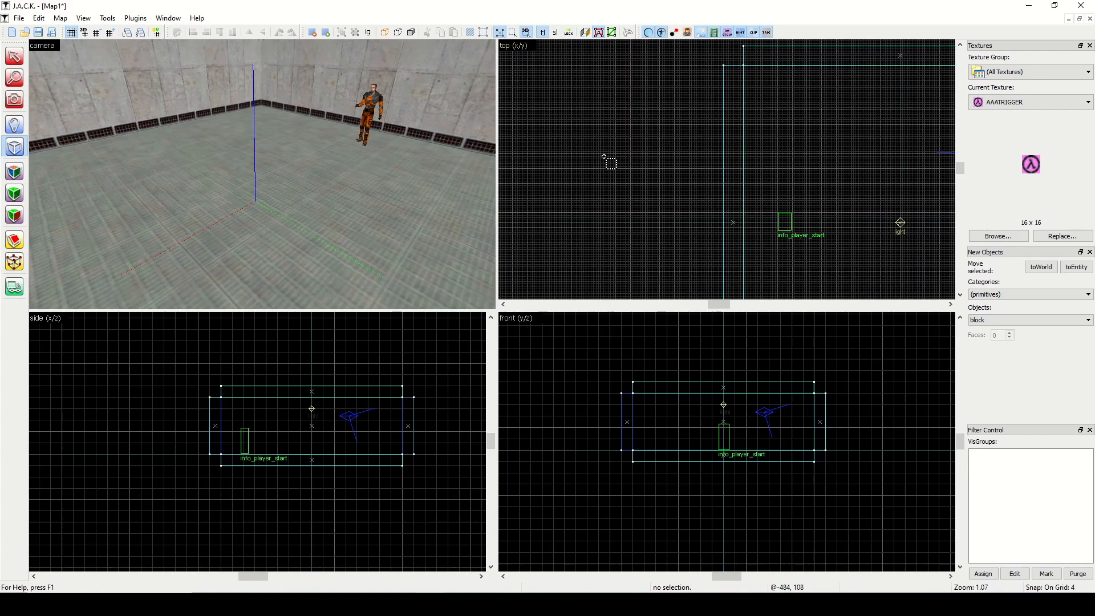
{"action": "scroll", "scroll_direction": "down", "scroll_amount": 3}
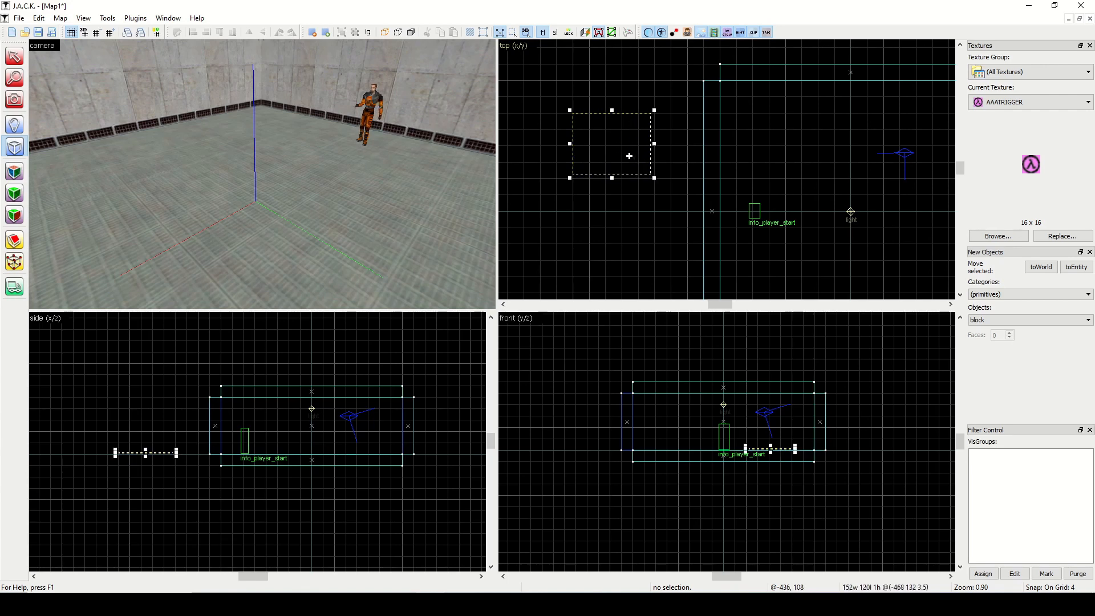
{"action": "left_click", "coordinate": [110, 33]}
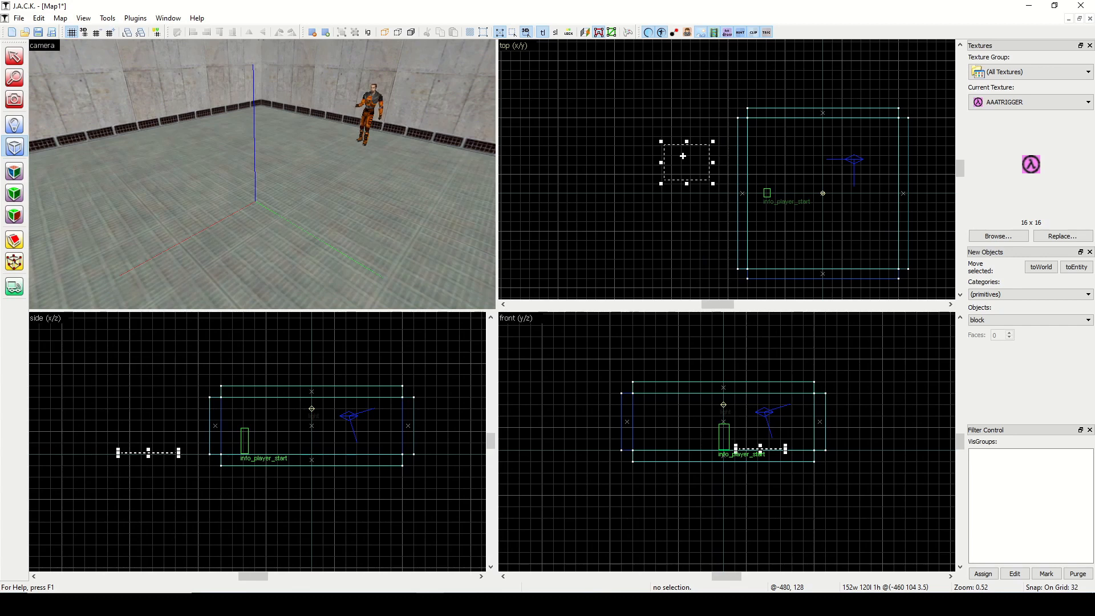
{"action": "left_click", "coordinate": [1088, 6]}
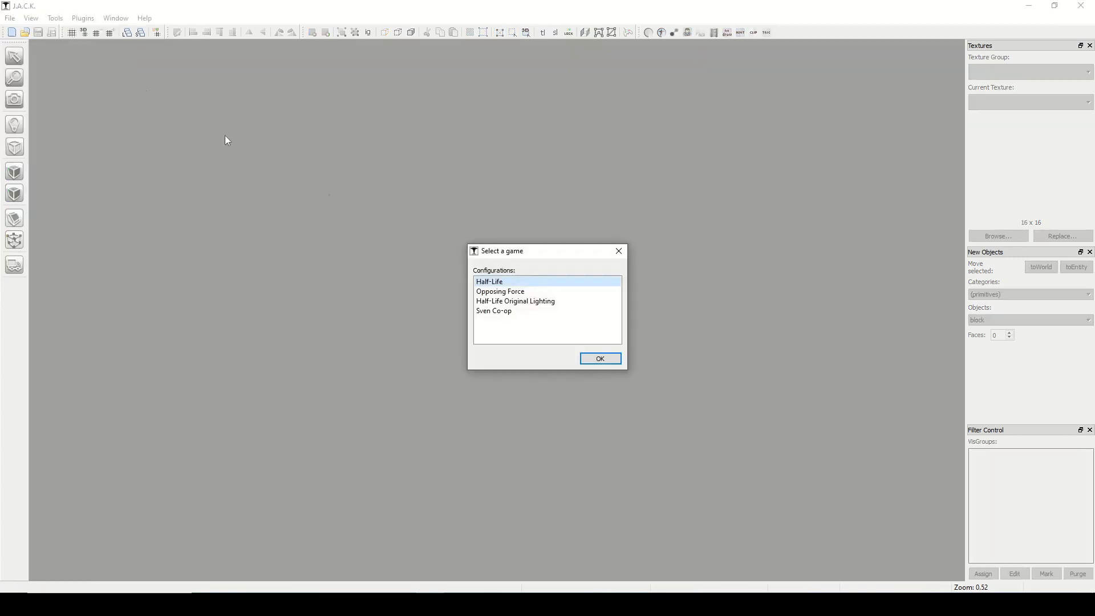
- Choose Half-Life in the Select a game dialog to create the empty Map2
{"action": "left_click", "coordinate": [599, 359]}
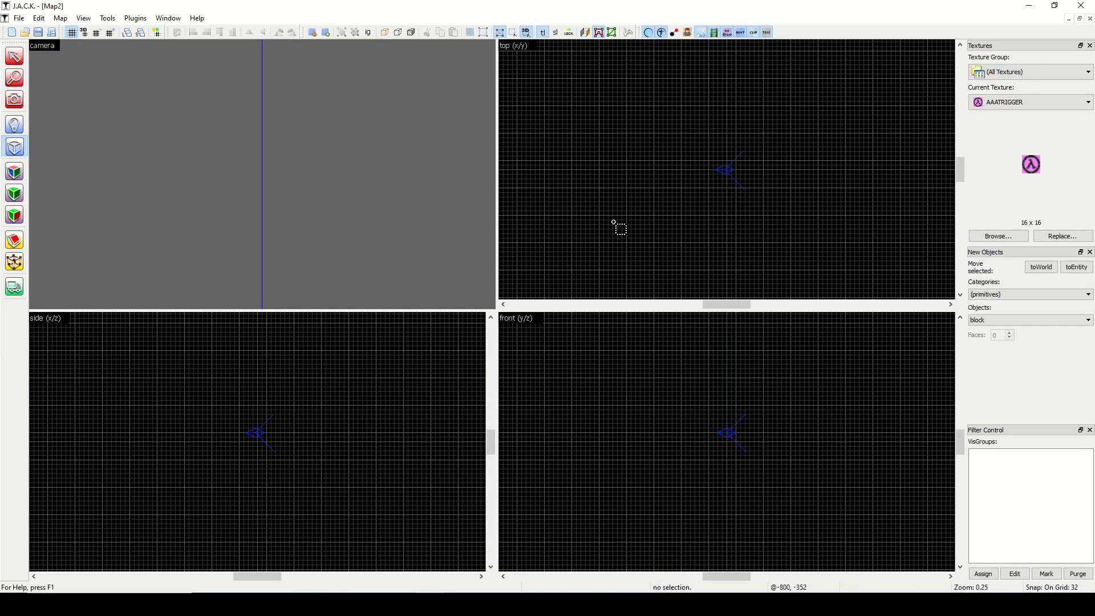
{"action": "mouse_move", "coordinate": [697, 174]}
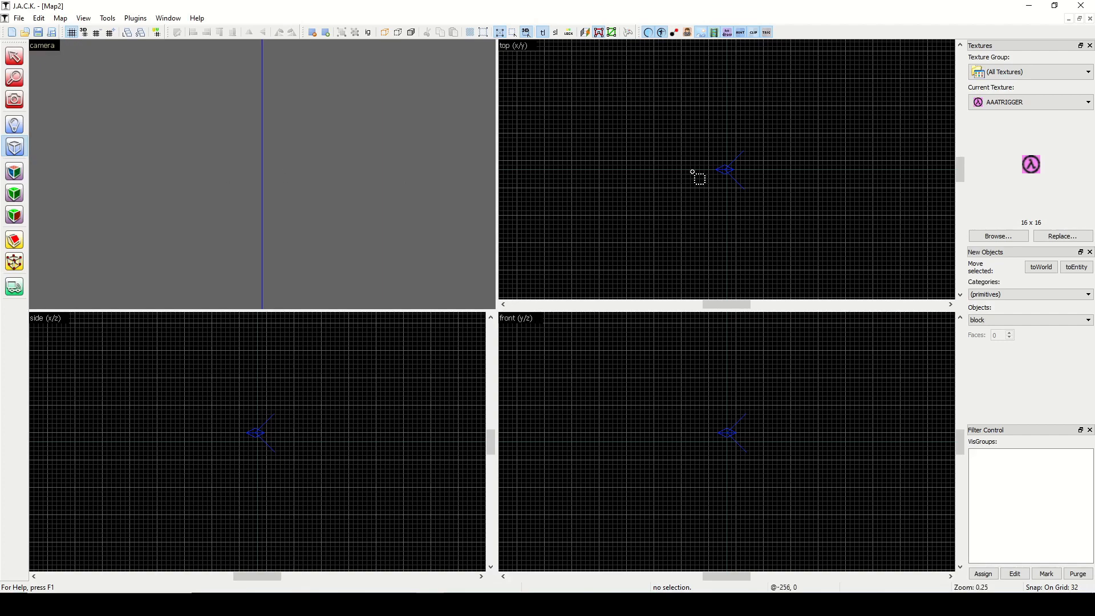
{"action": "mouse_move", "coordinate": [622, 172]}
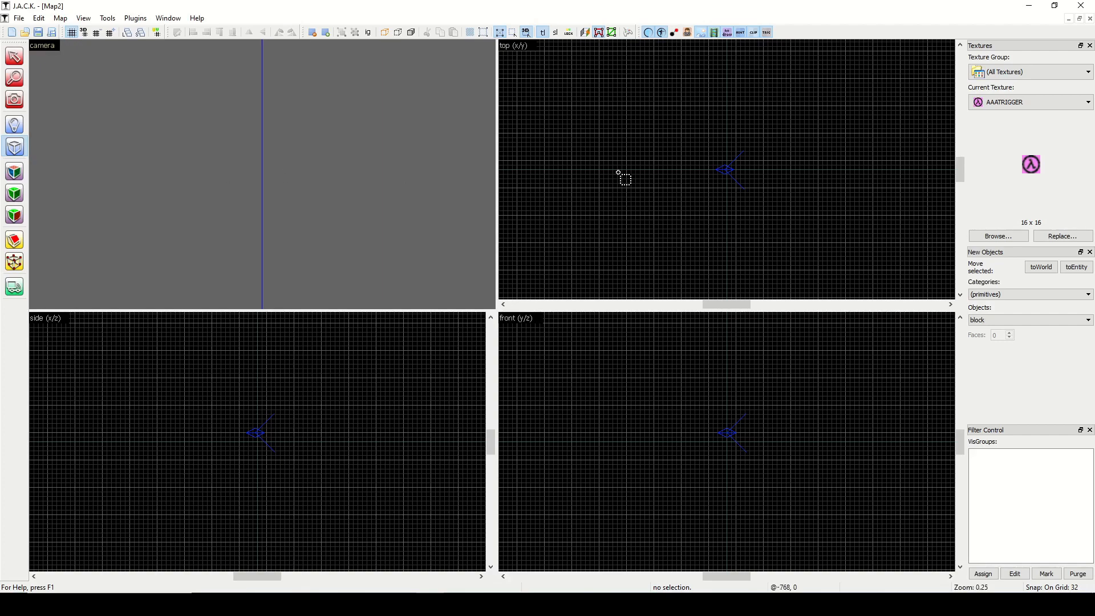